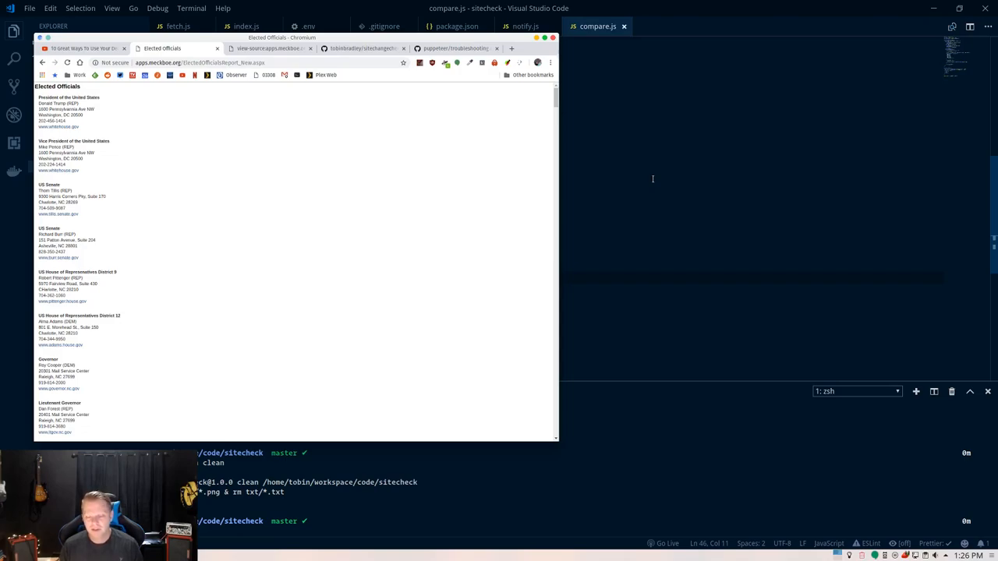
{"action": "mouse_move", "coordinate": [229, 172]}
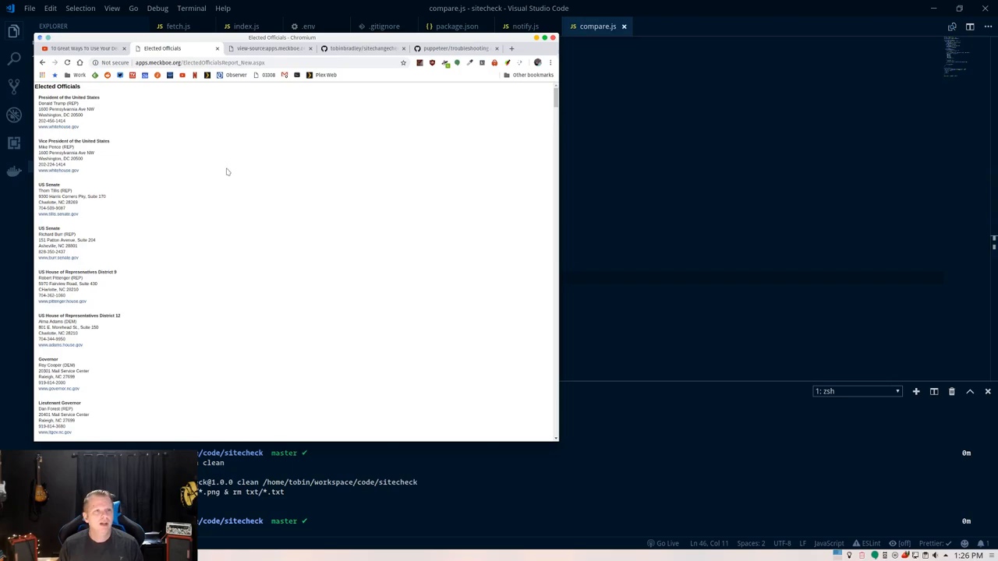
{"action": "mouse_move", "coordinate": [164, 210]}
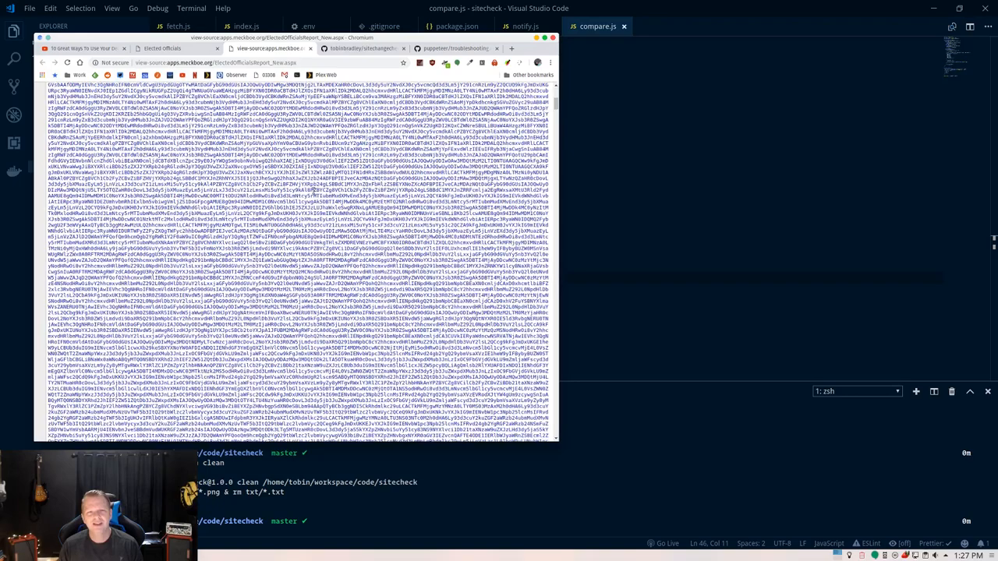
Walk through index.js's PNG and TXT check functions and highlight 'TXT' in the type switch.
{"action": "scroll", "scroll_direction": "down", "scroll_amount": 3}
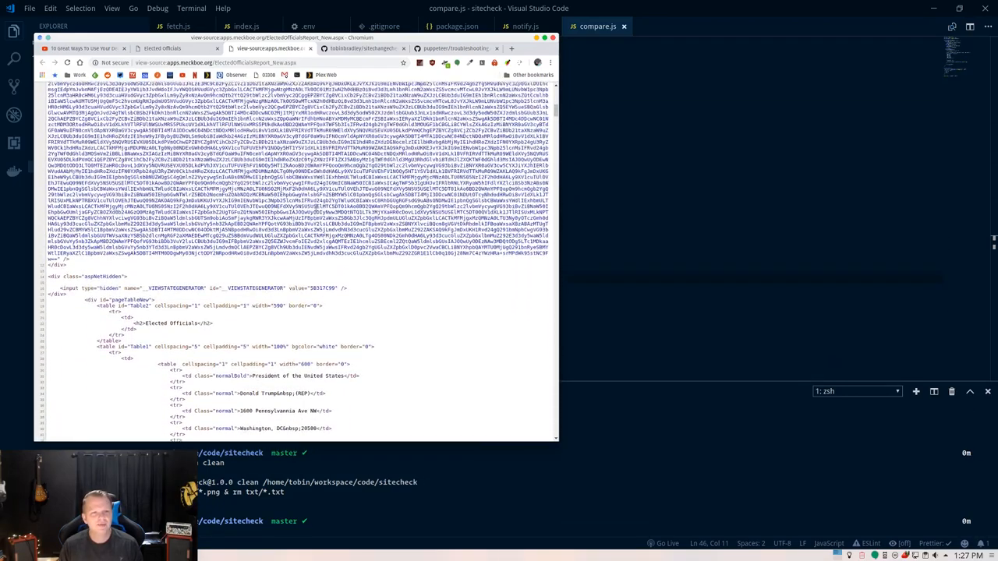
{"action": "scroll", "scroll_direction": "down", "scroll_amount": 3}
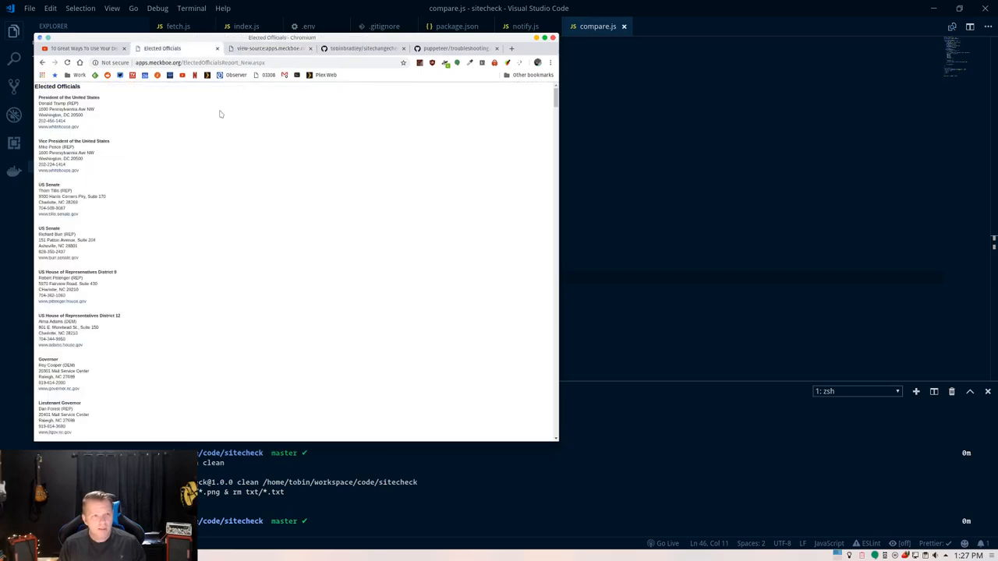
{"action": "mouse_move", "coordinate": [318, 171]}
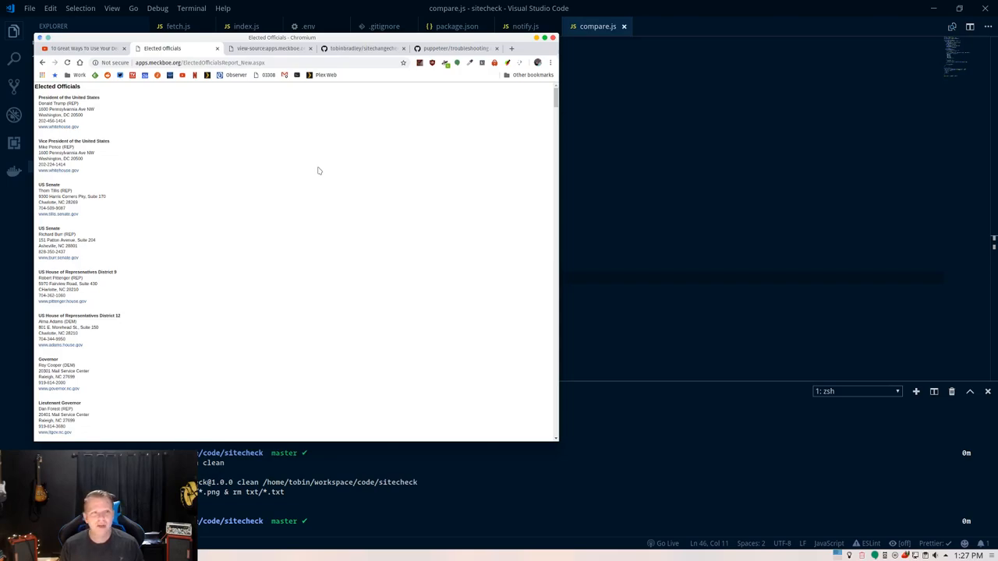
{"action": "scroll", "scroll_direction": "down", "scroll_amount": 3}
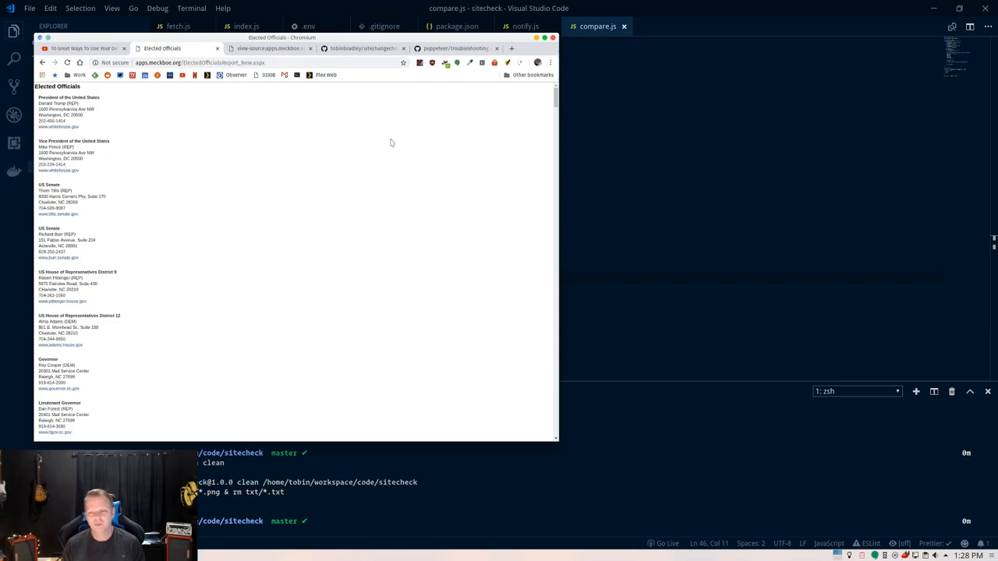
{"action": "mouse_move", "coordinate": [572, 5]}
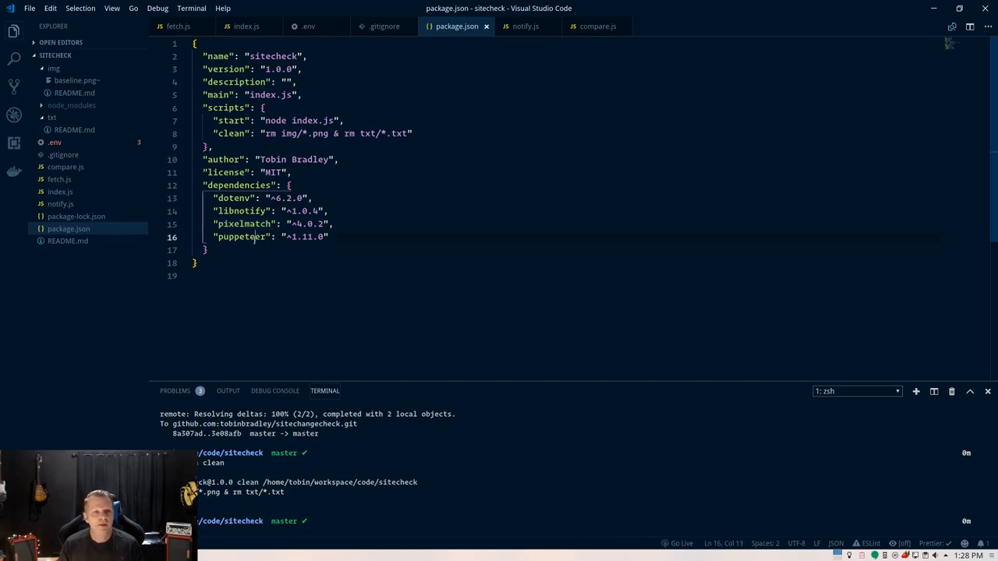
{"action": "left_click", "coordinate": [247, 25]}
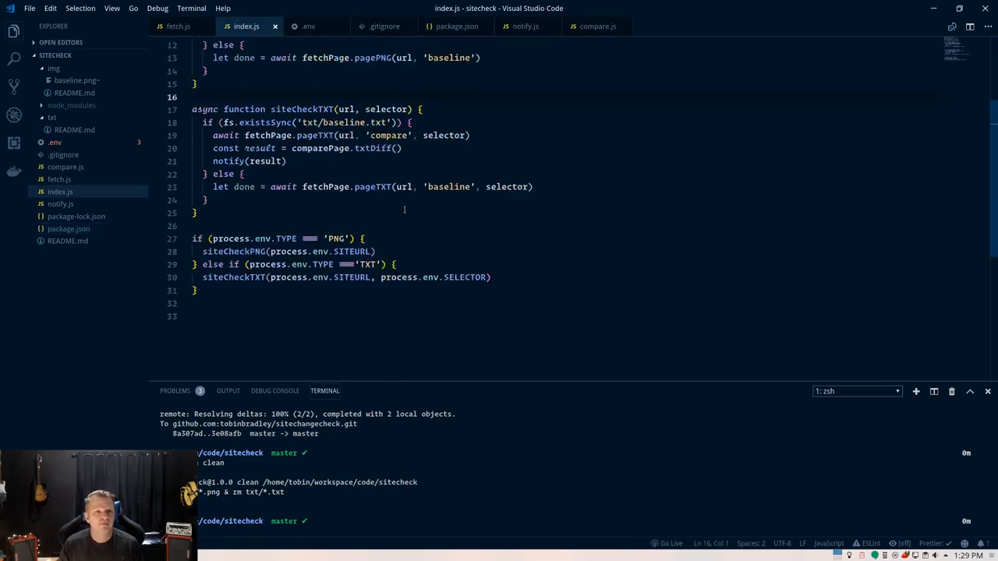
{"action": "scroll", "scroll_direction": "up", "scroll_amount": 3}
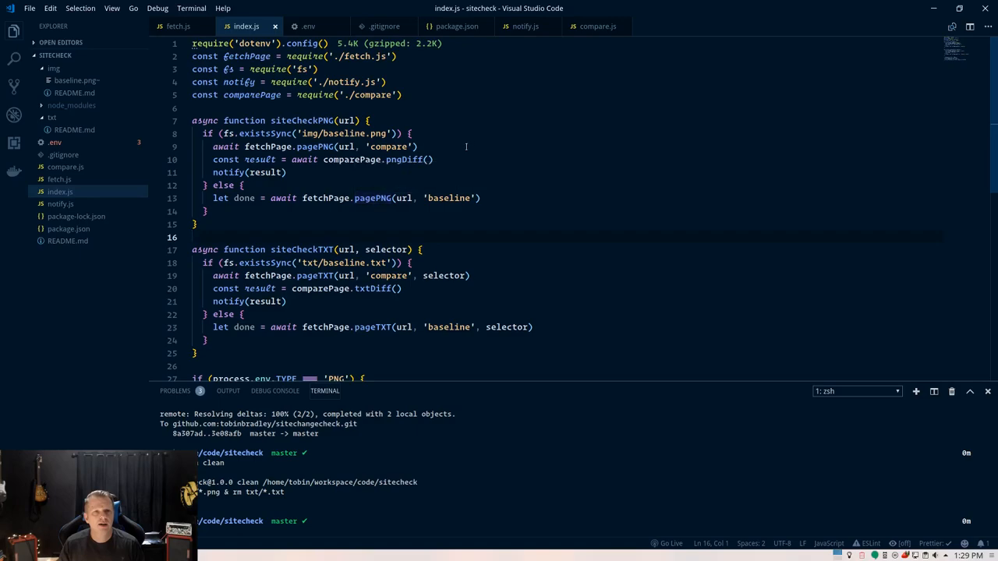
{"action": "scroll", "scroll_direction": "down", "scroll_amount": 3}
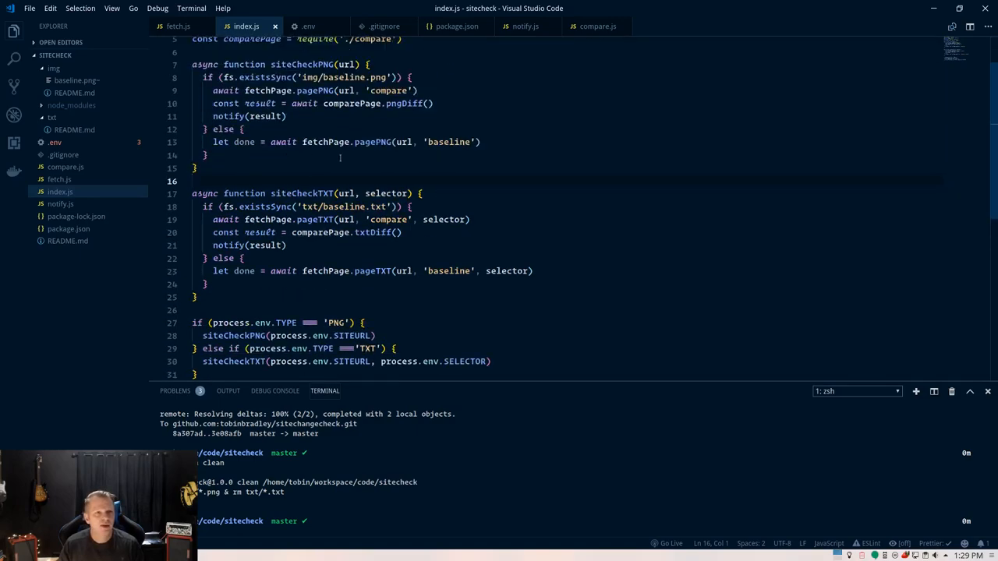
{"action": "scroll", "scroll_direction": "down", "scroll_amount": 3}
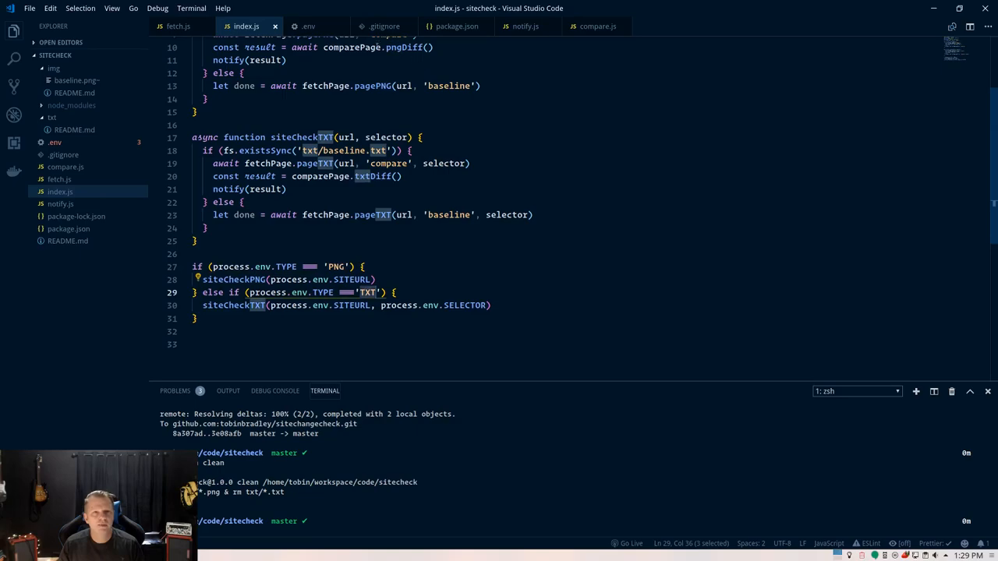
{"action": "left_click", "coordinate": [308, 26]}
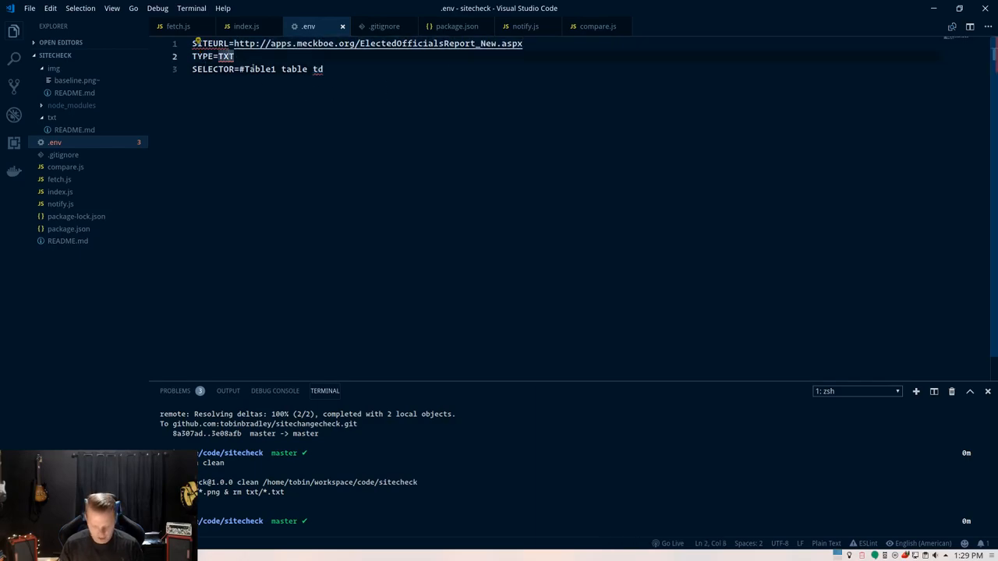
Change the .env TYPE from TXT to PNG, then highlight the Table1 id in the page source.
{"action": "type", "text": "PNG"}
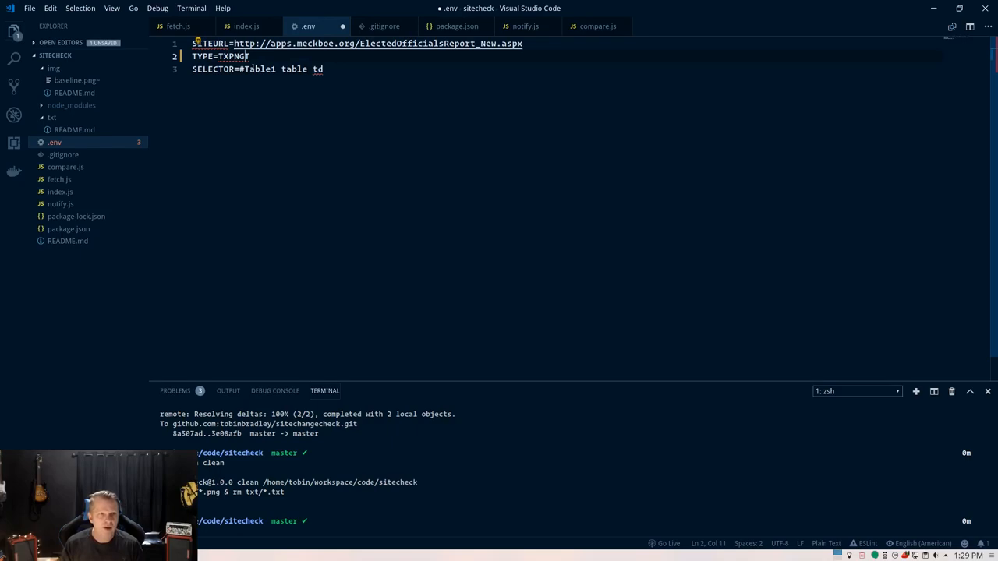
{"action": "type", "text": "TYPE="}
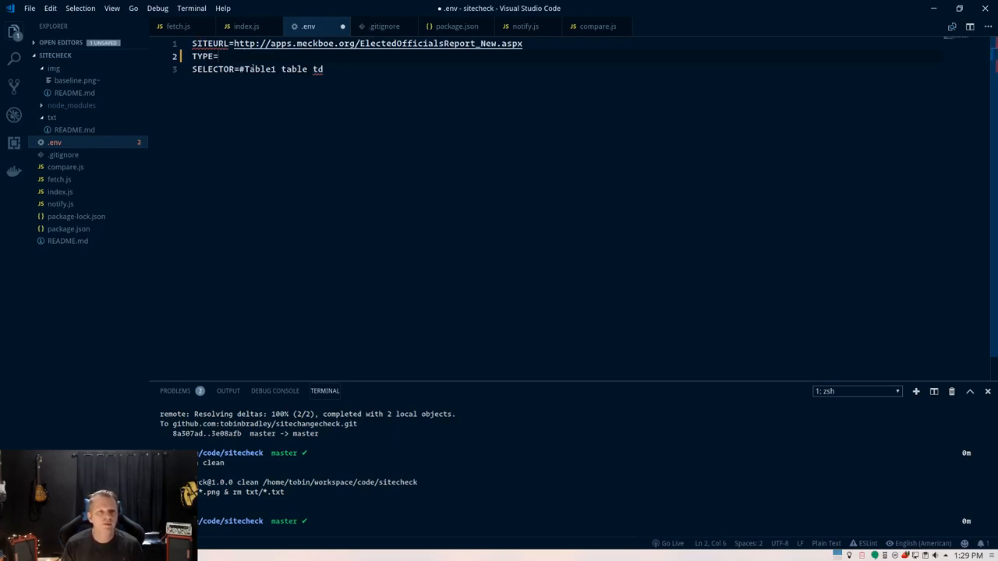
{"action": "type", "text": "PNG"}
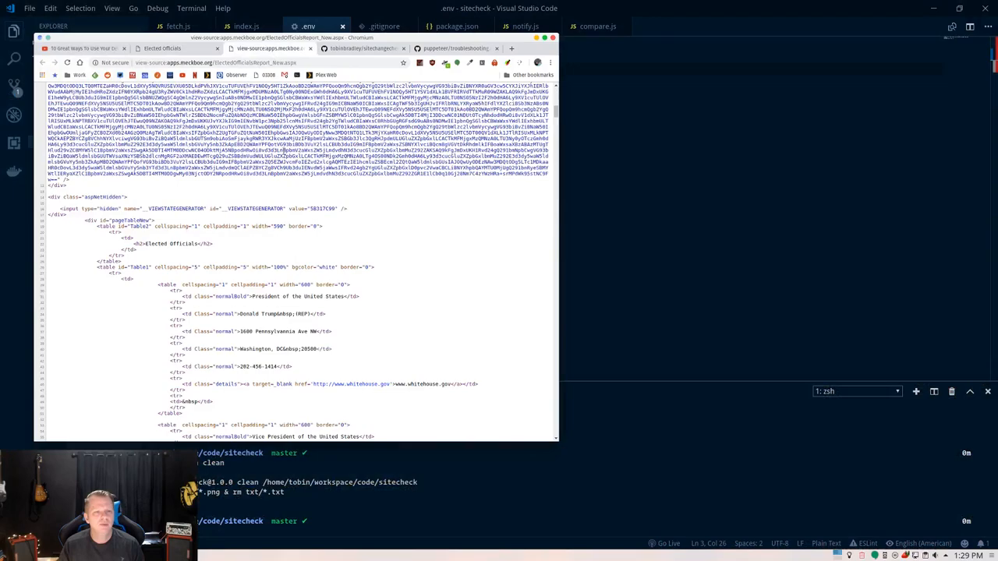
{"action": "scroll", "scroll_direction": "down", "scroll_amount": 3}
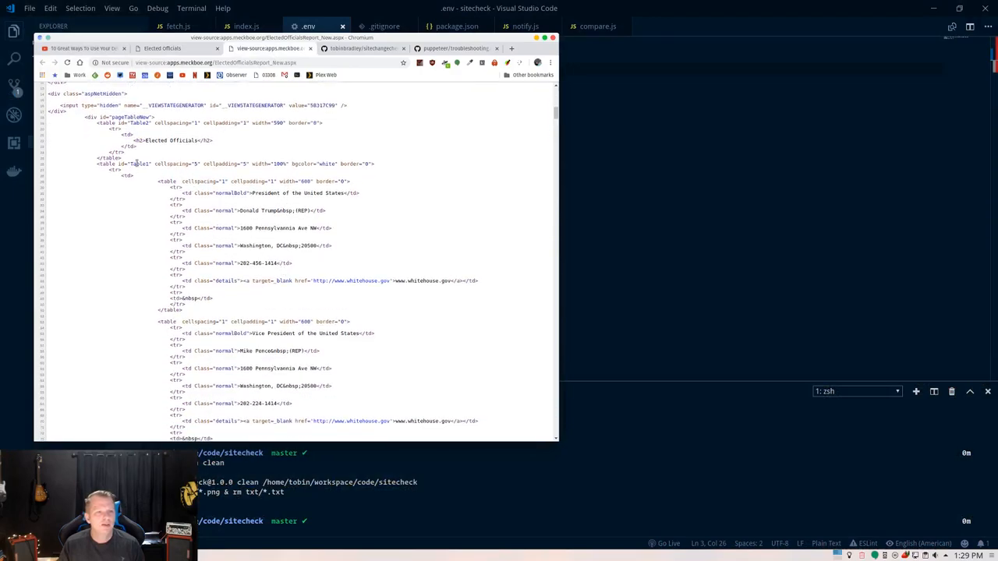
{"action": "double_click", "coordinate": [138, 163]}
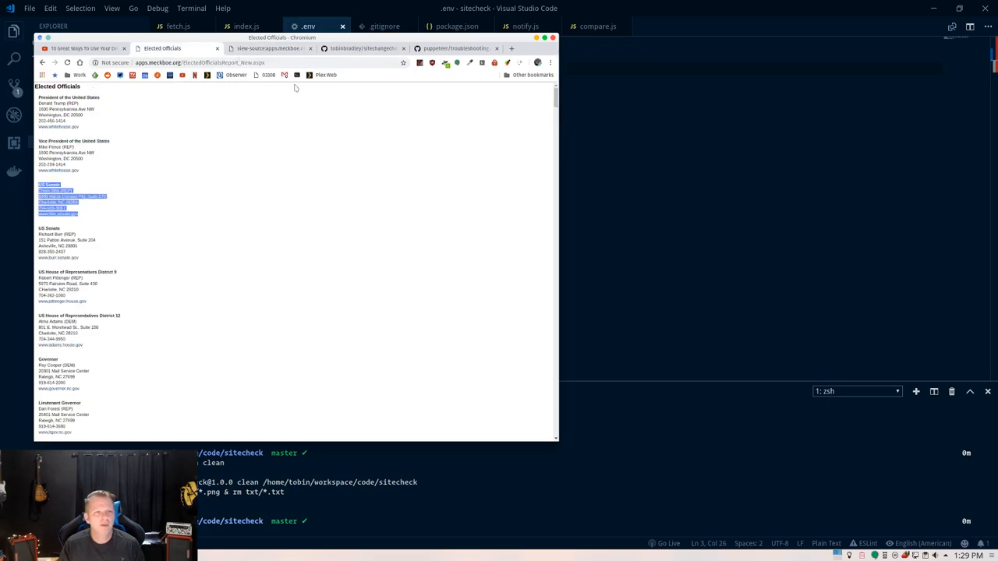
{"action": "mouse_move", "coordinate": [221, 96]}
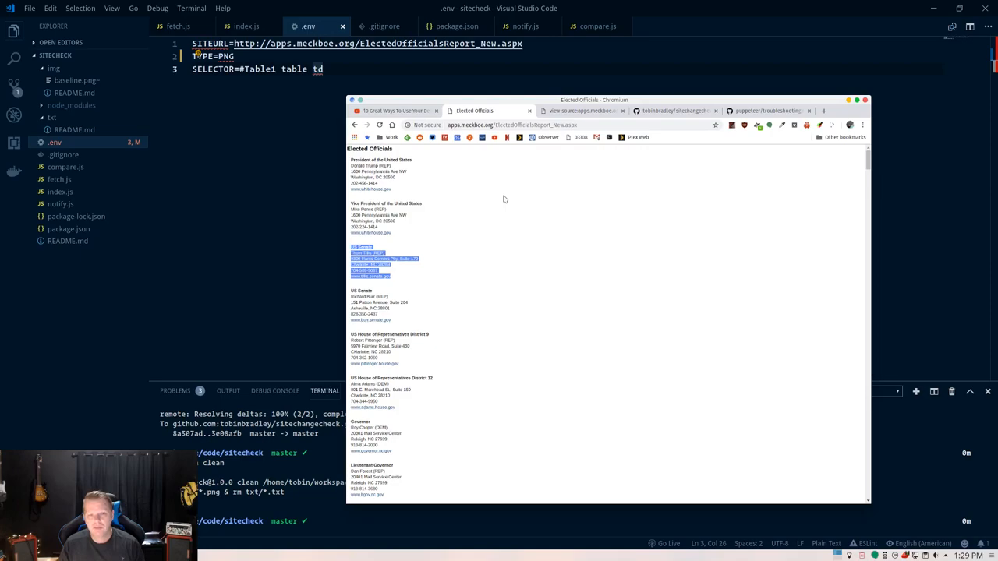
{"action": "mouse_move", "coordinate": [485, 197]}
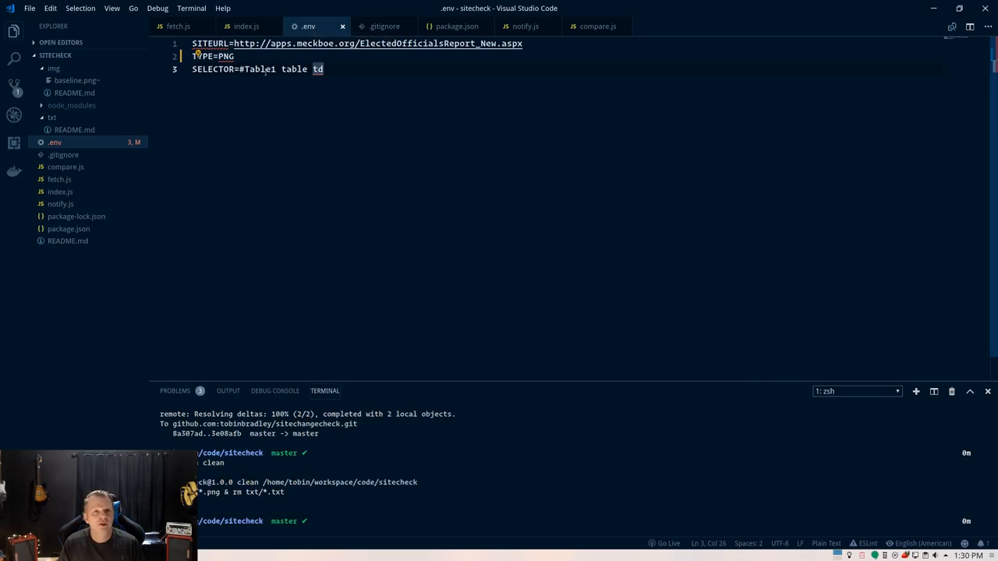
{"action": "left_click", "coordinate": [247, 25]}
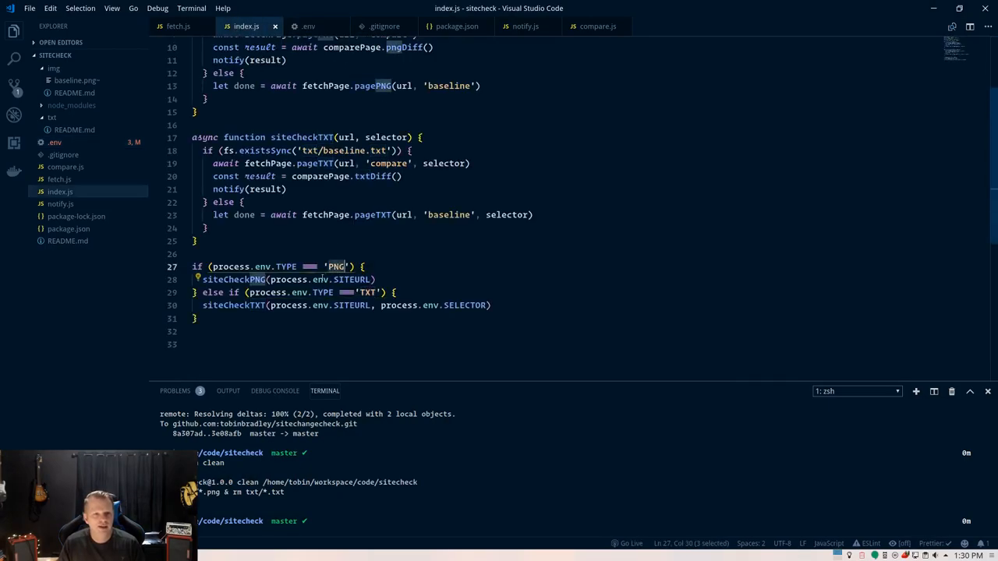
{"action": "double_click", "coordinate": [234, 279]}
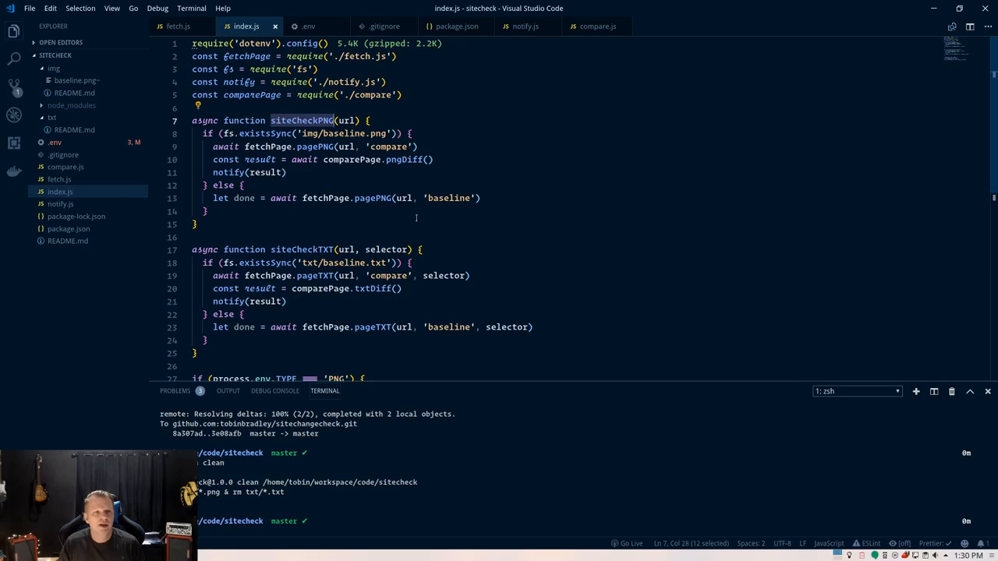
{"action": "mouse_move", "coordinate": [416, 217]}
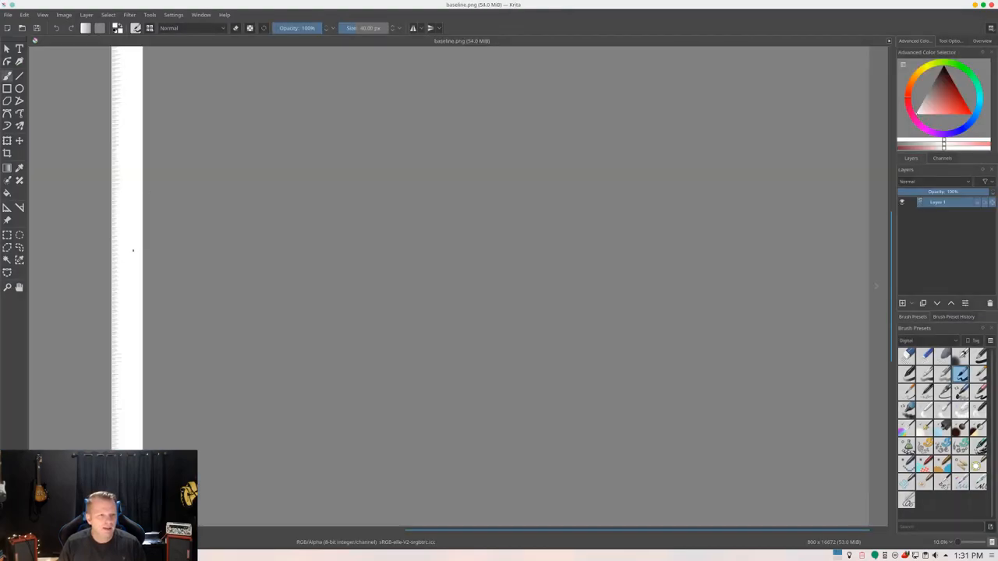
{"action": "mouse_move", "coordinate": [130, 246]}
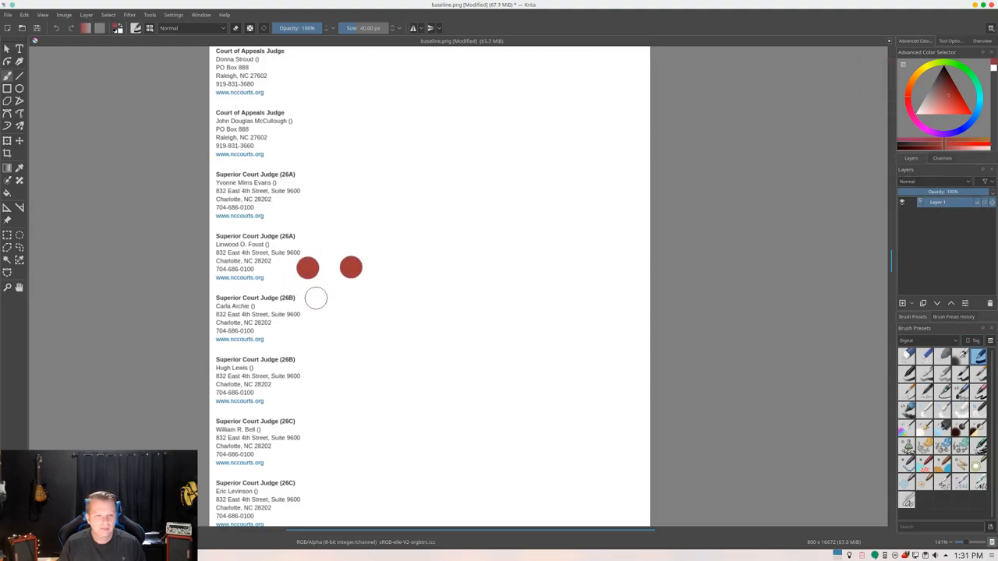
Paint the smile below the red dots on baseline.png and save it as PNG.
{"action": "left_click_drag", "start_coordinate": [312, 294], "coordinate": [347, 312]}
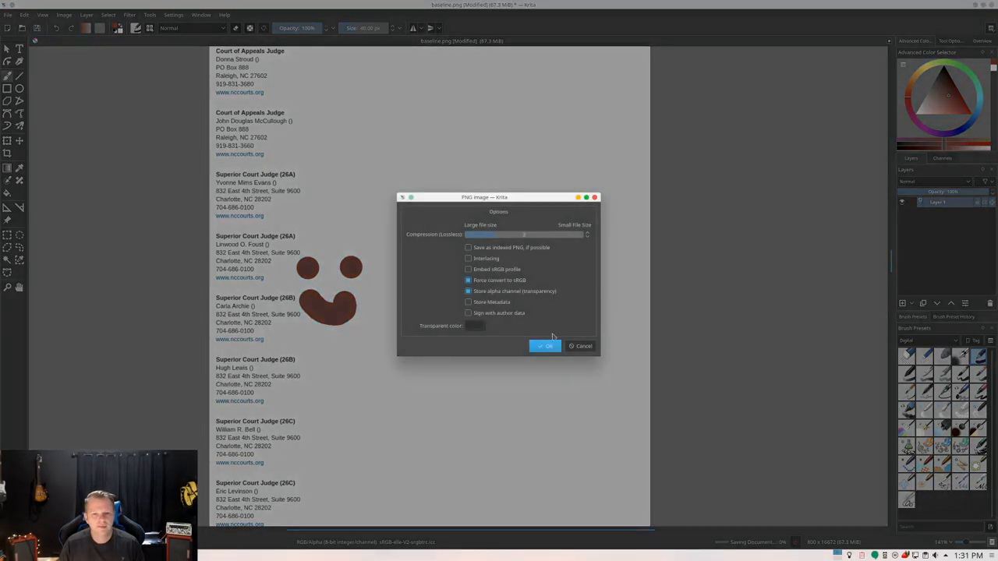
{"action": "left_click", "coordinate": [546, 346]}
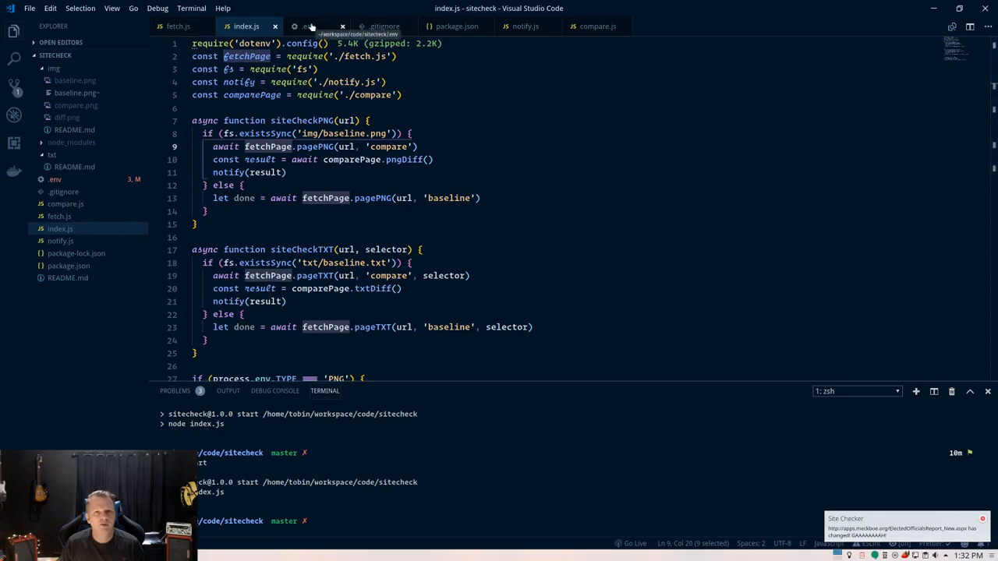
Switch to fetch.js to view the pagePNG and pageTXT capture functions.
{"action": "left_click", "coordinate": [178, 25]}
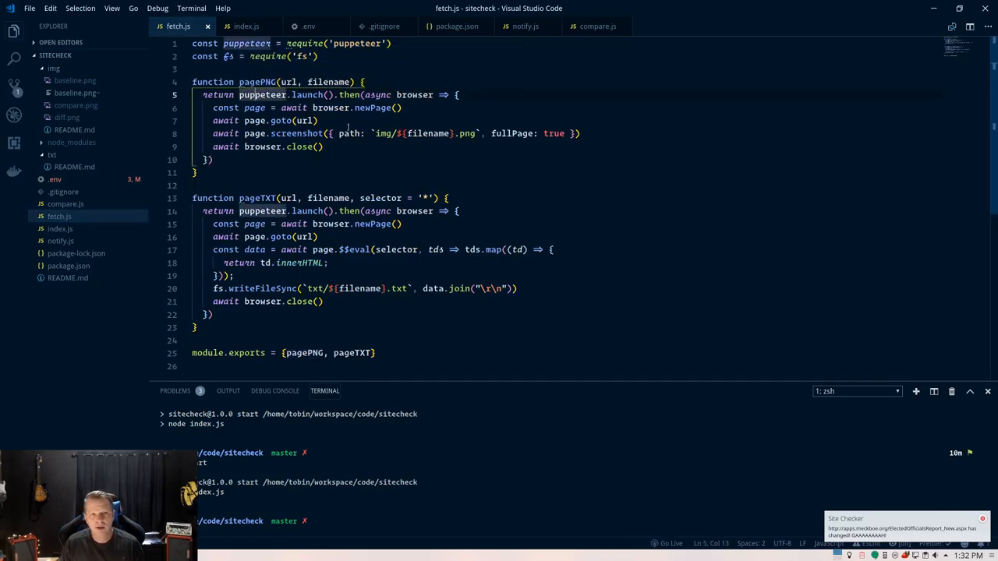
{"action": "left_click", "coordinate": [318, 120]}
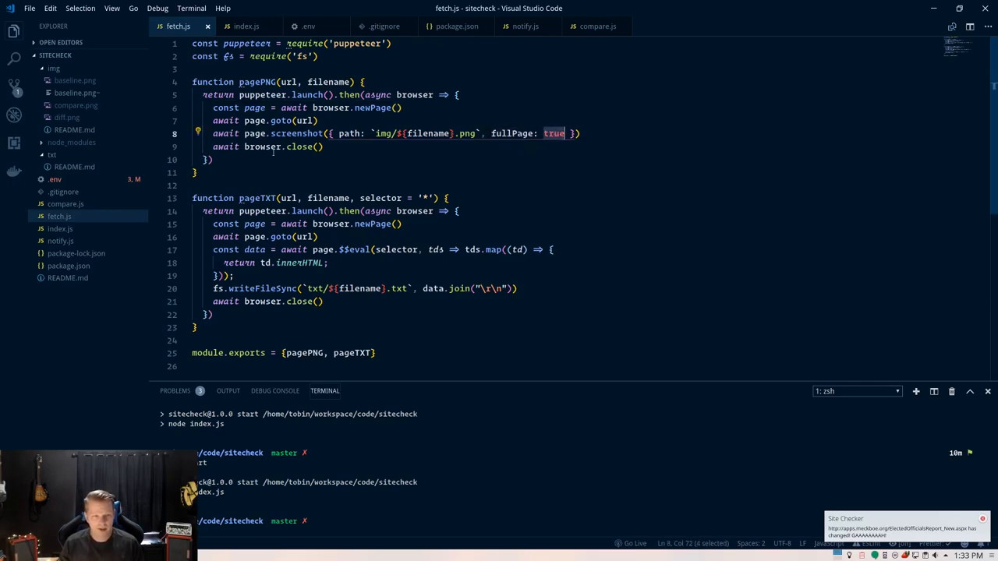
{"action": "left_click", "coordinate": [325, 146]}
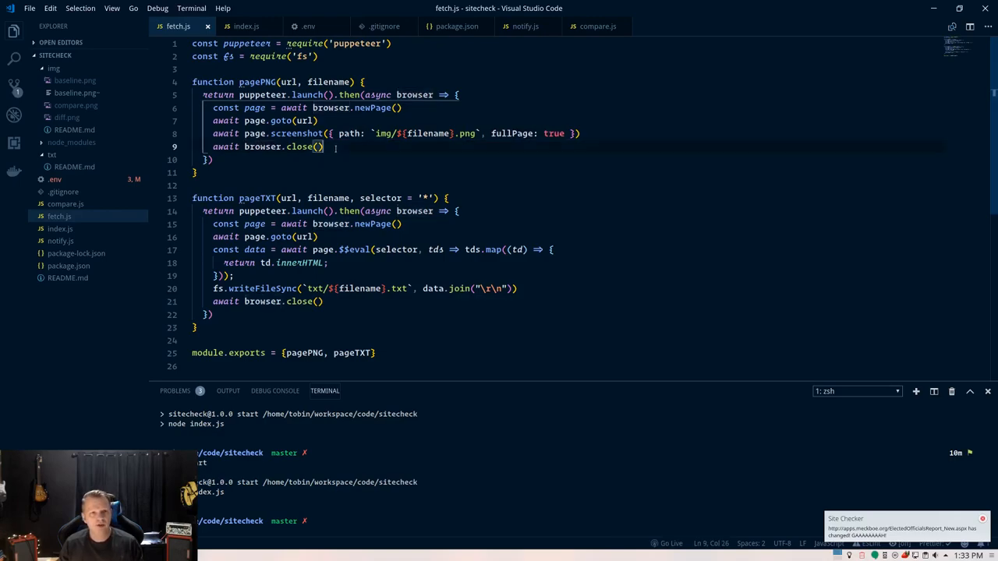
{"action": "mouse_move", "coordinate": [328, 82]}
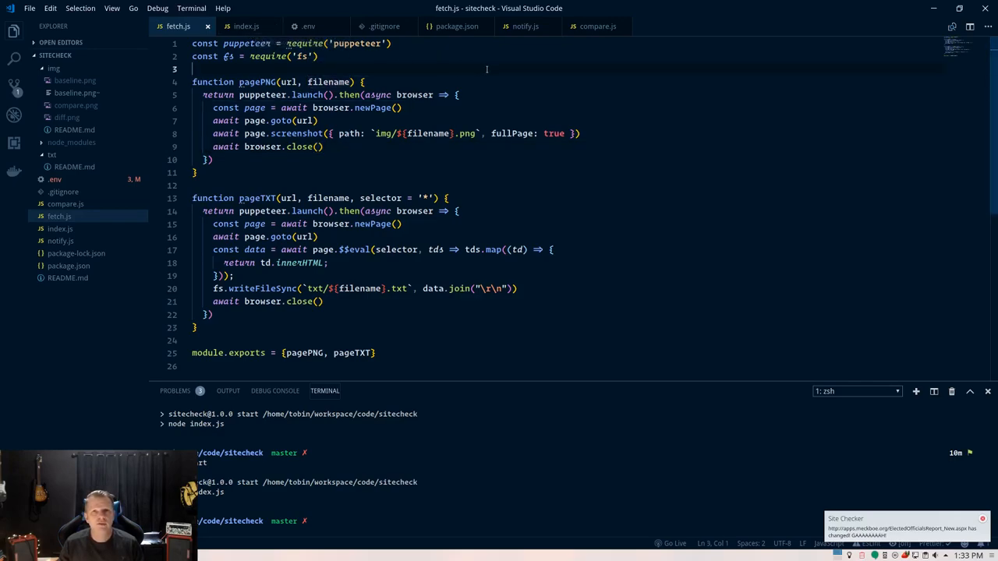
{"action": "left_click", "coordinate": [597, 26]}
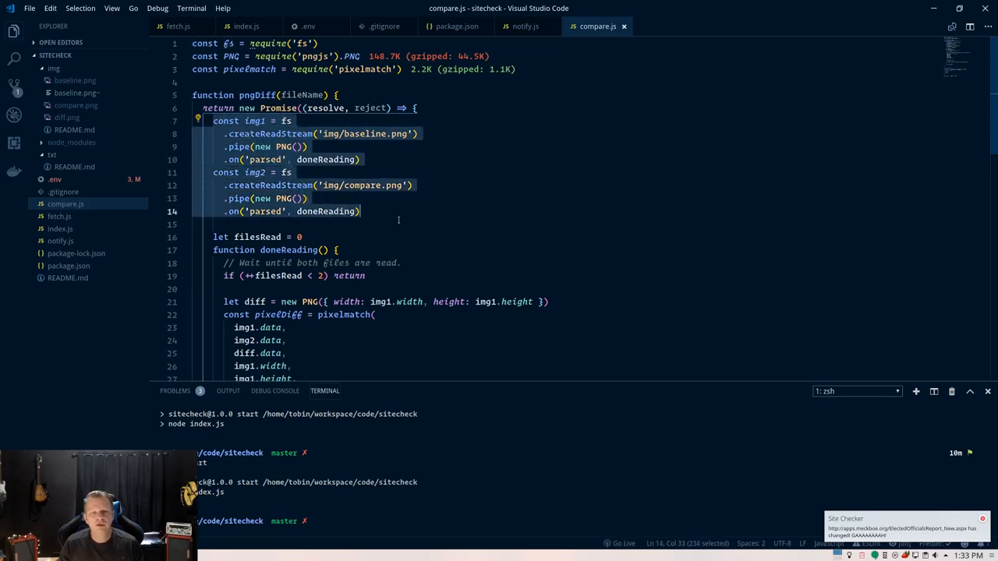
{"action": "scroll", "scroll_direction": "down", "scroll_amount": 3}
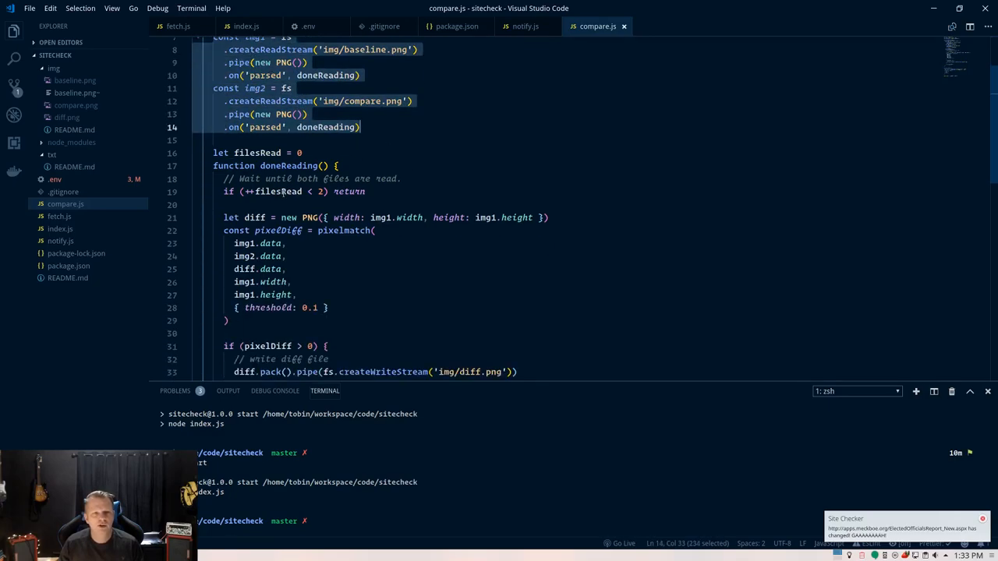
{"action": "scroll", "scroll_direction": "down", "scroll_amount": 3}
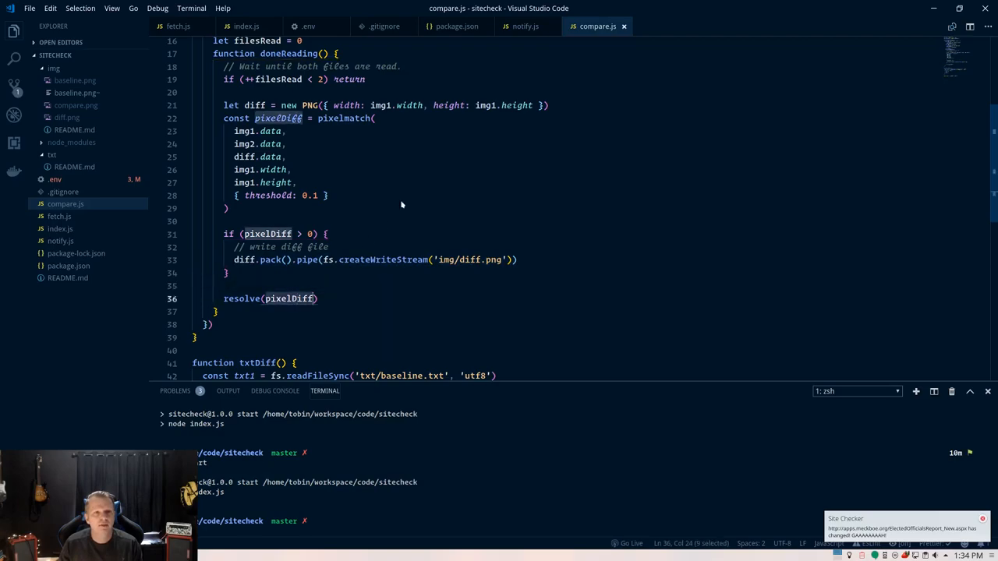
{"action": "left_click", "coordinate": [327, 195]}
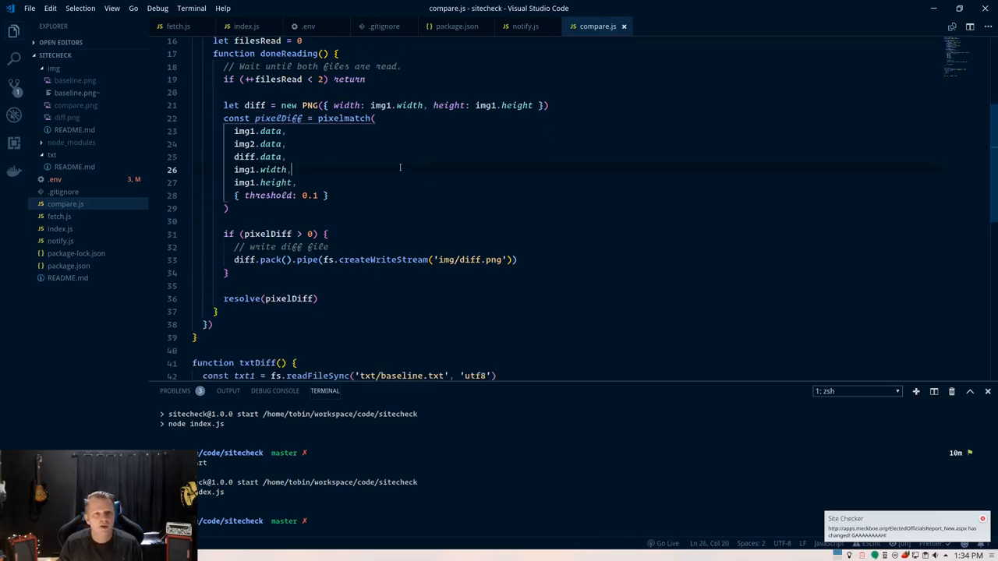
{"action": "left_click", "coordinate": [247, 26]}
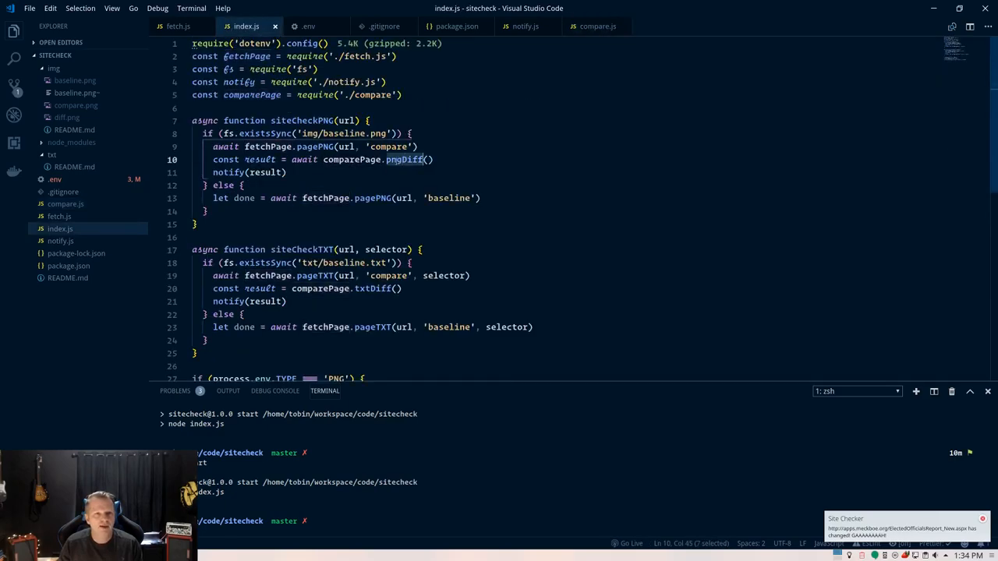
{"action": "mouse_move", "coordinate": [526, 26]}
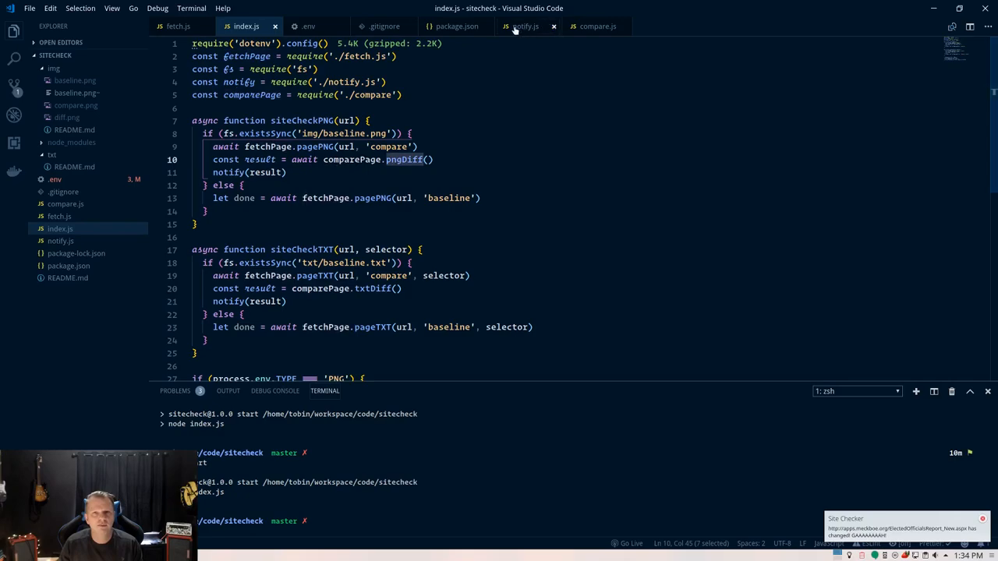
Review the libnotify alert code in notify.js, then open the img folder in Dolphin.
{"action": "left_click", "coordinate": [526, 26]}
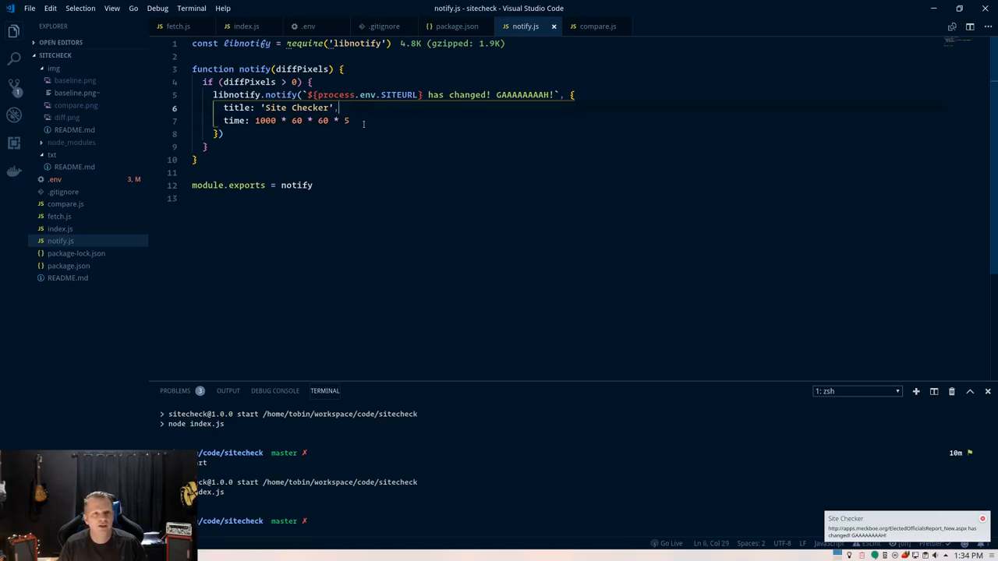
{"action": "left_click", "coordinate": [350, 120]}
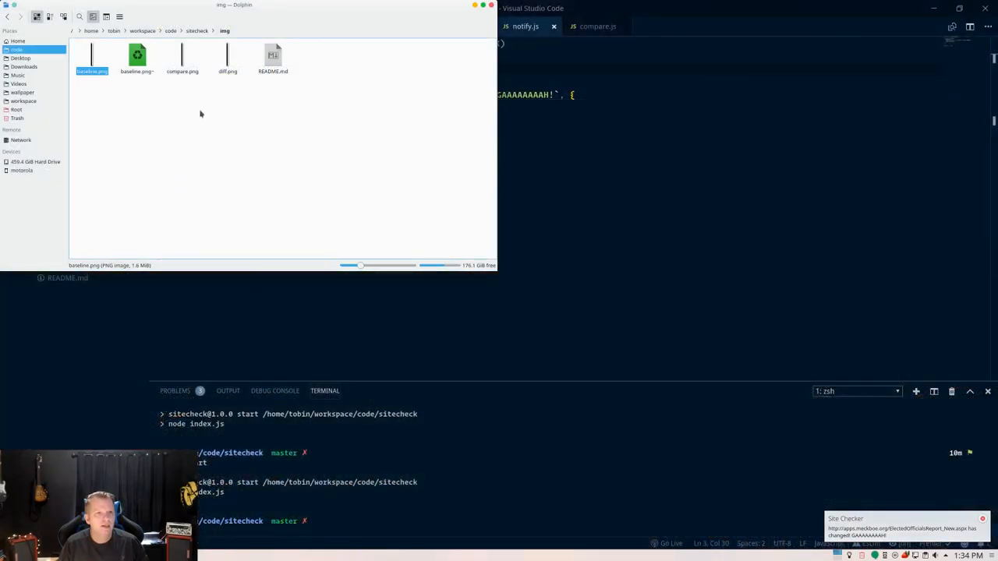
Open diff.png in Gwenview to inspect the red smiley differences.
{"action": "double_click", "coordinate": [227, 55]}
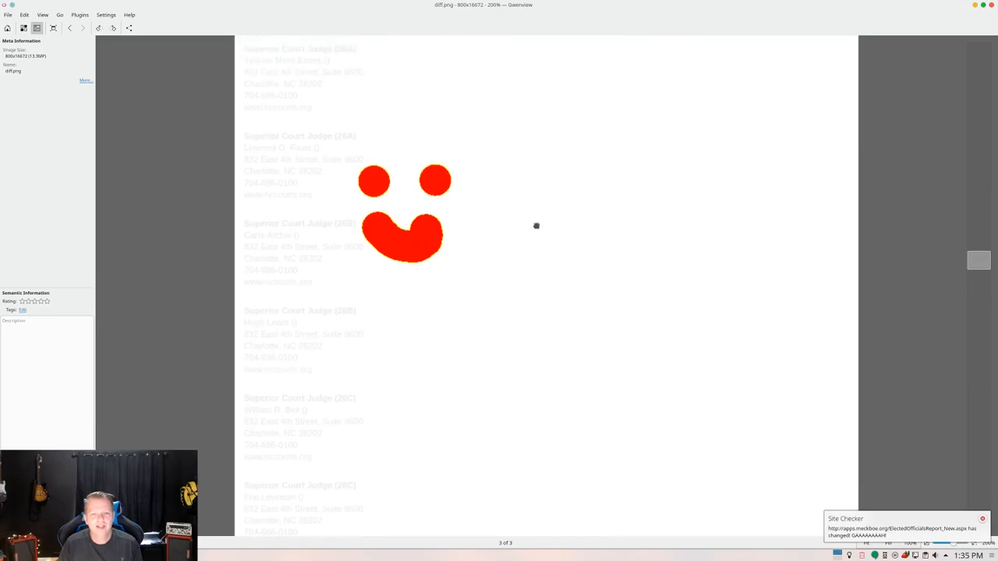
{"action": "mouse_move", "coordinate": [659, 159]}
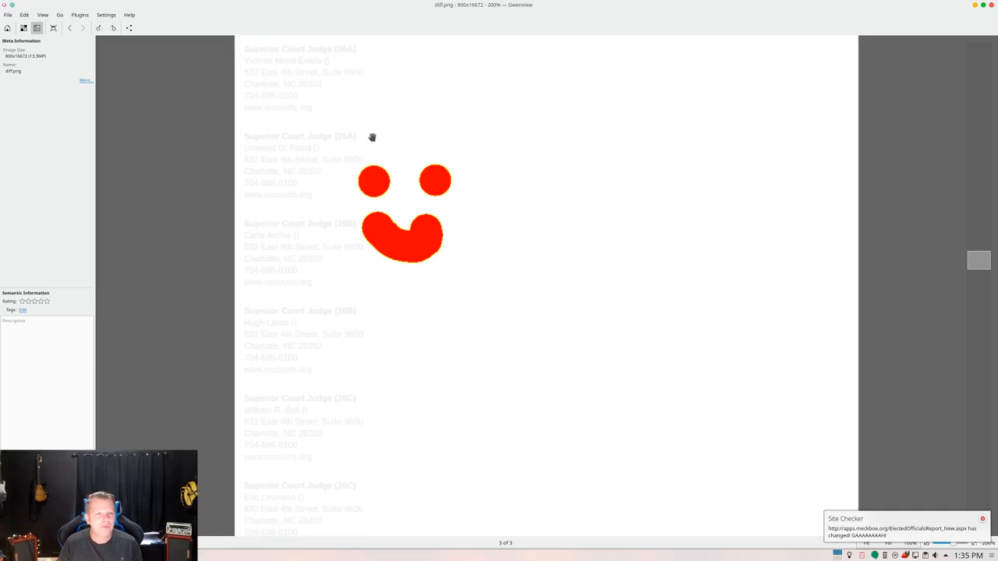
{"action": "mouse_move", "coordinate": [929, 12]}
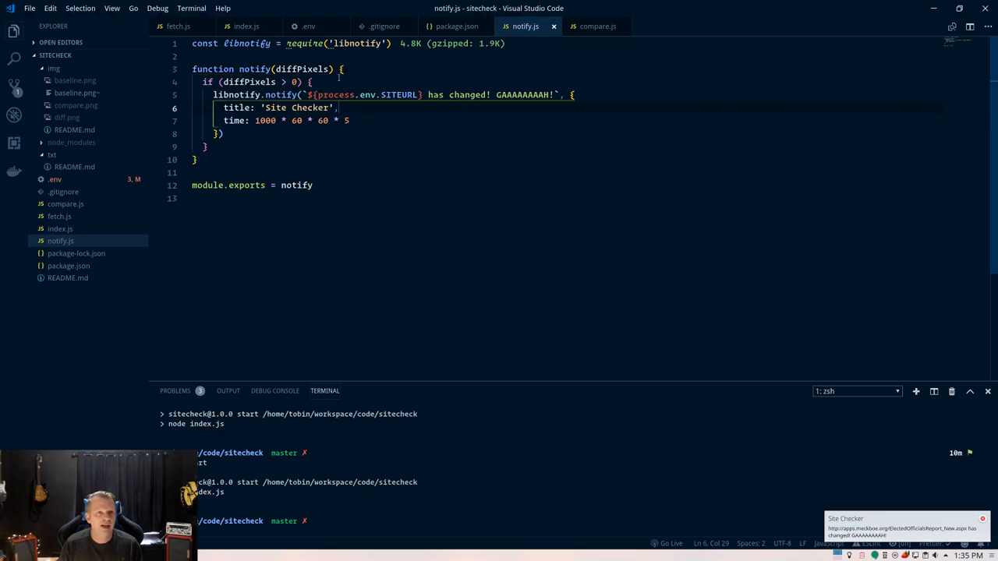
Switch editor tabs ahead of running the checker in TXT mode.
{"action": "left_click", "coordinate": [309, 26]}
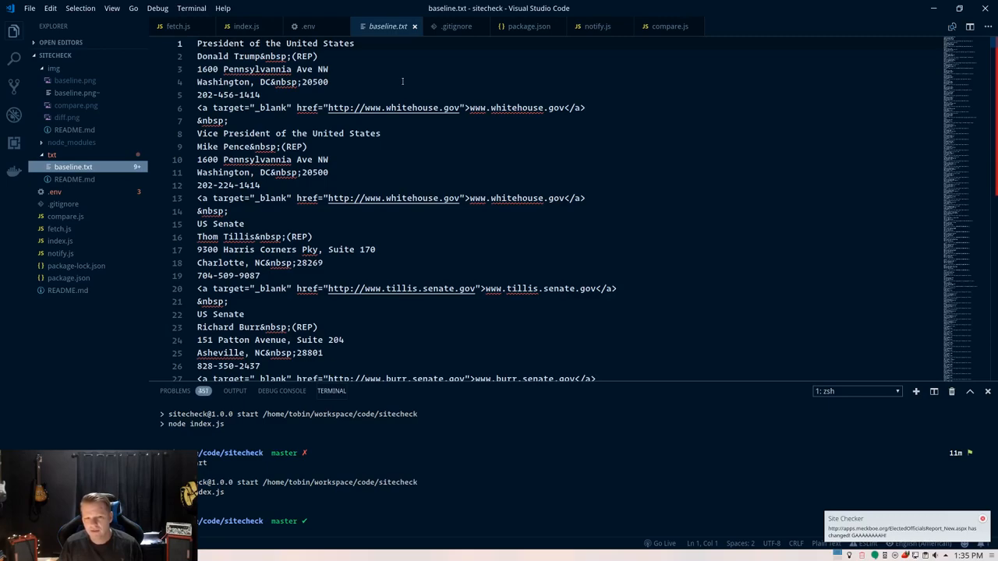
{"action": "mouse_move", "coordinate": [394, 197]}
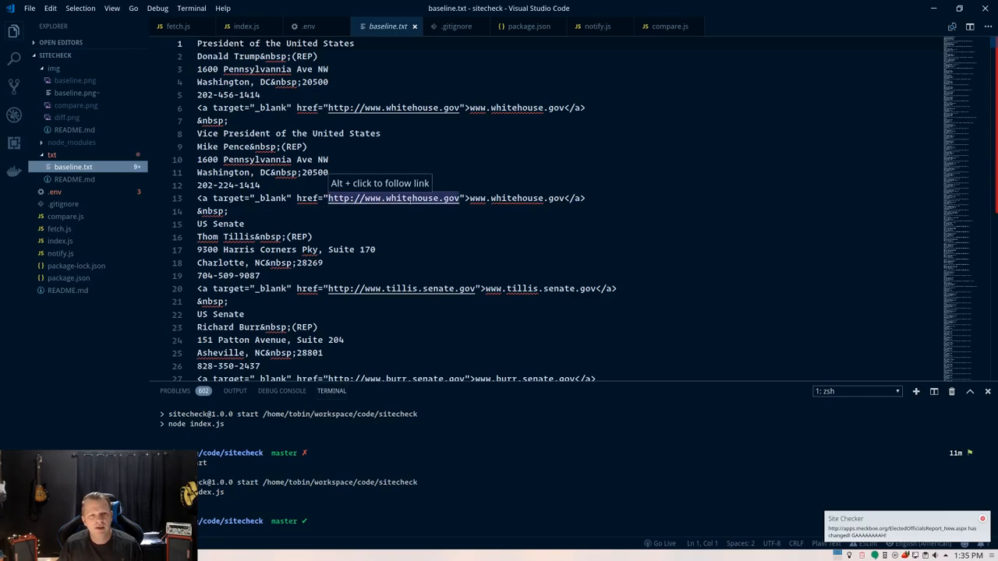
{"action": "mouse_move", "coordinate": [458, 134]}
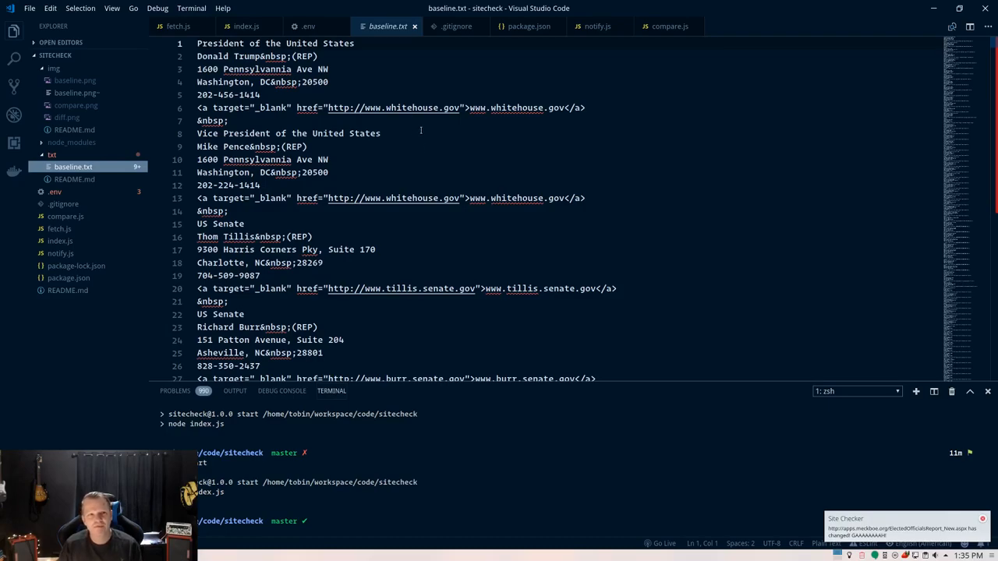
Review the .env SITEURL, TYPE and SELECTOR settings, then view siteCheckTXT in index.js.
{"action": "scroll", "scroll_direction": "down", "scroll_amount": 3}
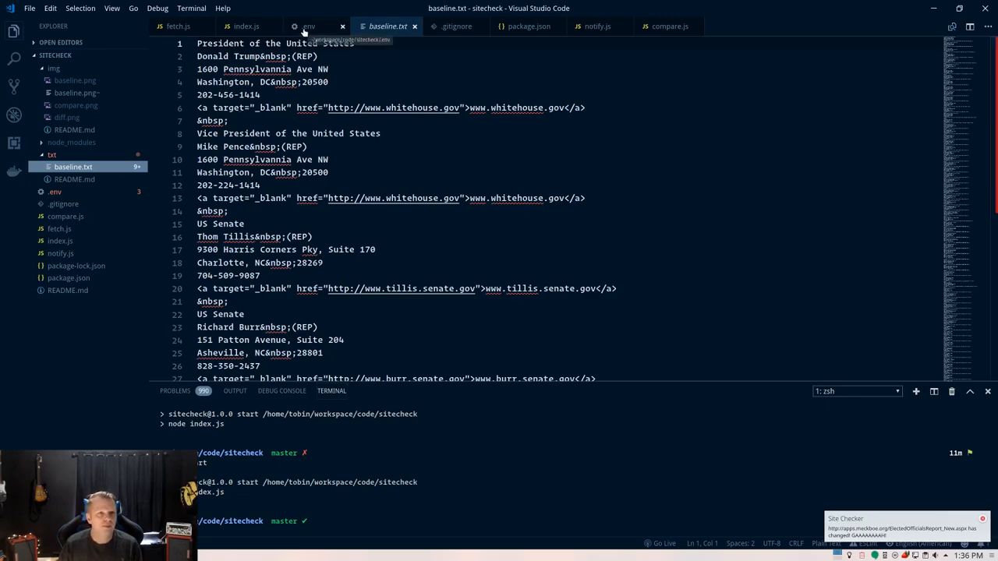
{"action": "left_click", "coordinate": [308, 25]}
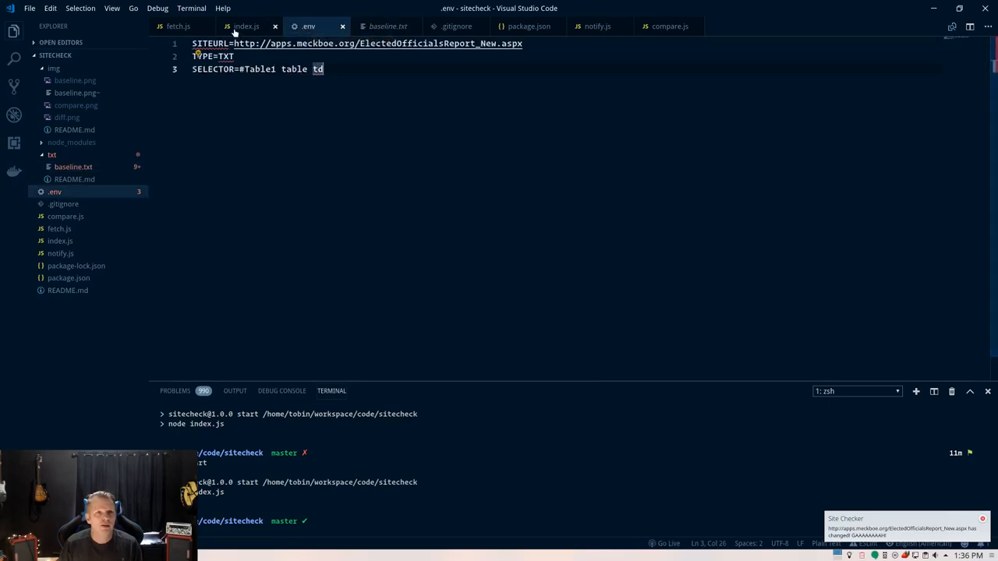
{"action": "left_click", "coordinate": [246, 25]}
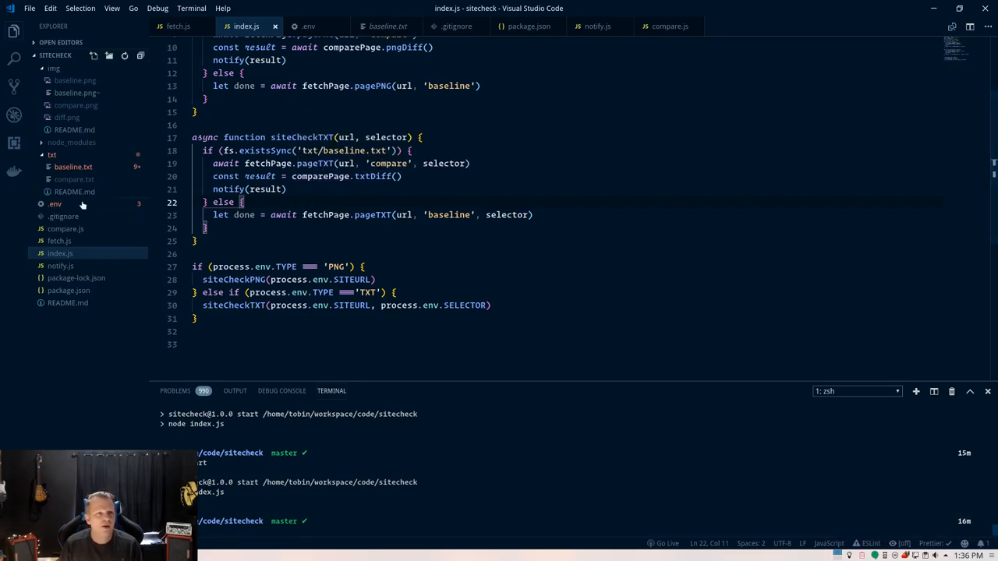
{"action": "mouse_move", "coordinate": [73, 167]}
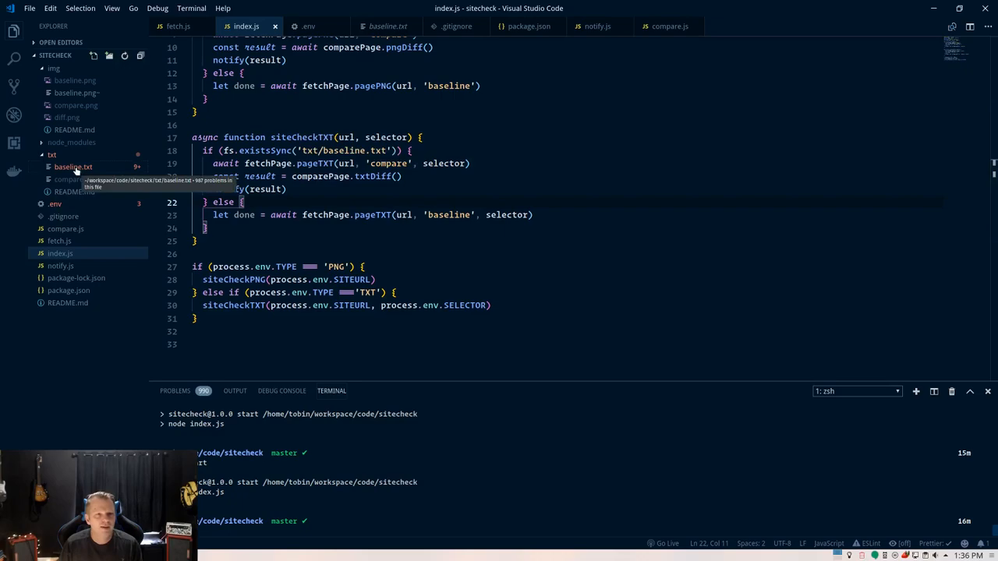
Delete ', Suite 170' from line 17 of baseline.txt and begin typing a diff command.
{"action": "left_click", "coordinate": [72, 167]}
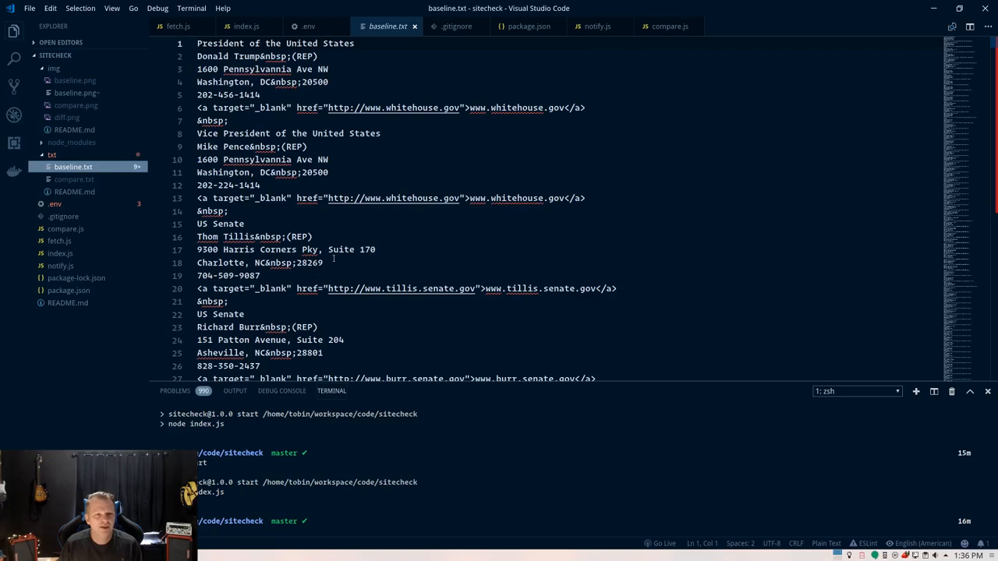
{"action": "left_click_drag", "start_coordinate": [319, 250], "coordinate": [376, 250]}
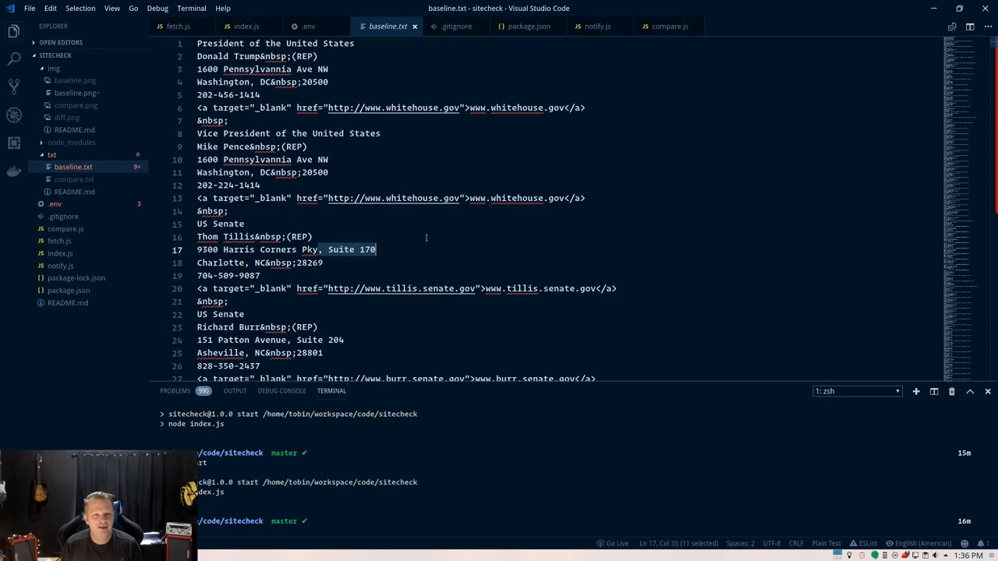
{"action": "key", "text": "Delete"}
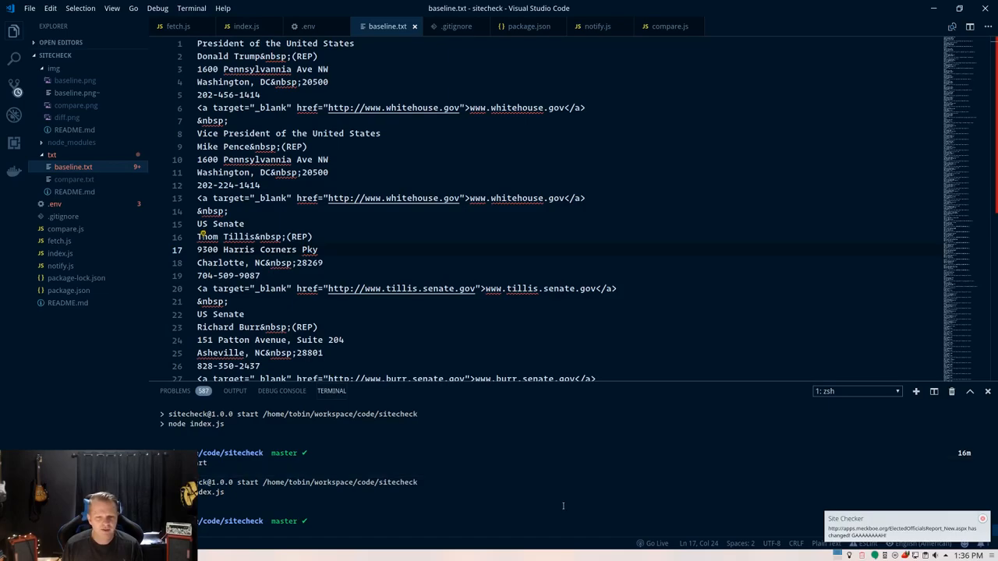
{"action": "type", "text": "diff txt/compare."}
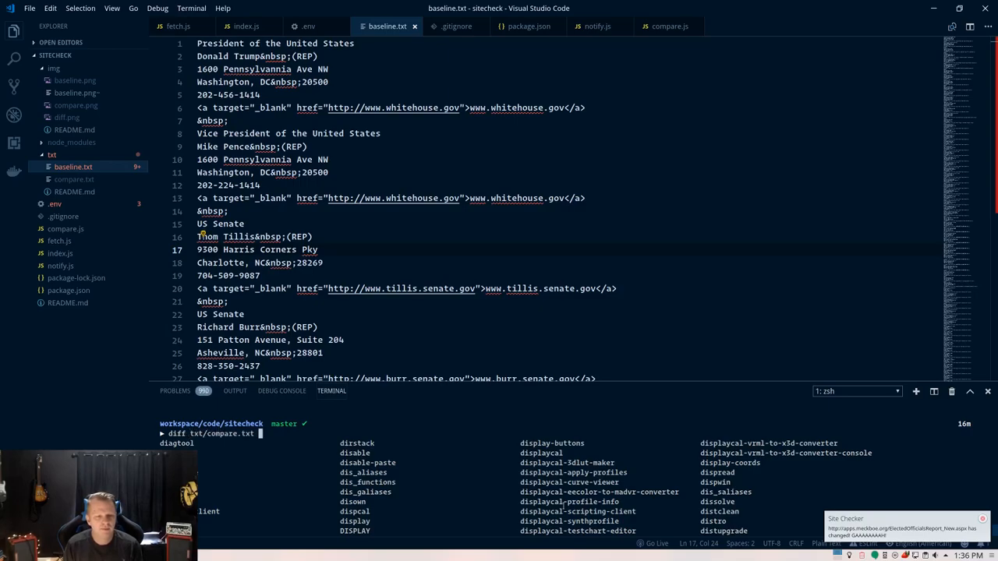
Run diff txt/compare.txt txt/baseline.txt, then return to index.js.
{"action": "type", "text": "txt/"}
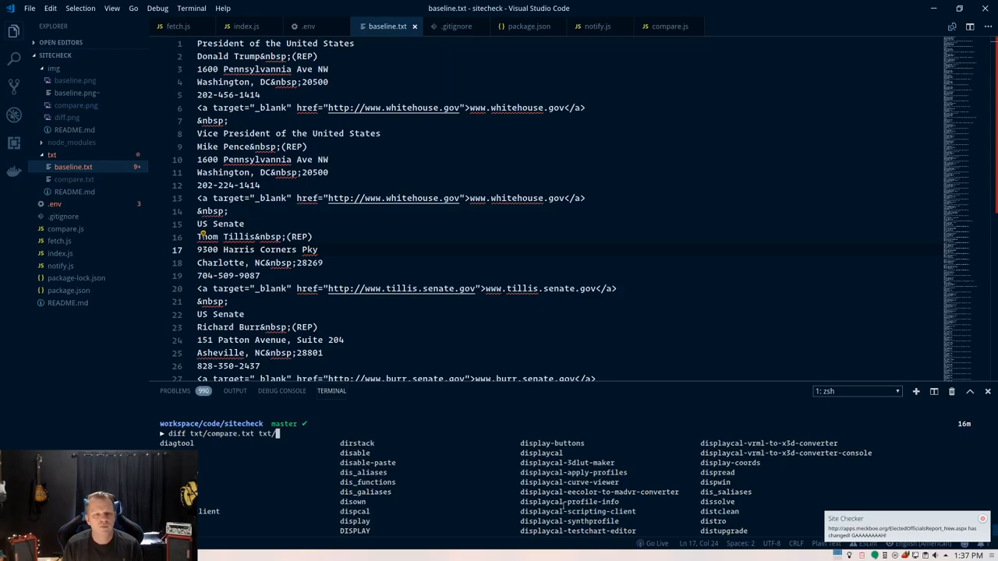
{"action": "key", "text": "Enter"}
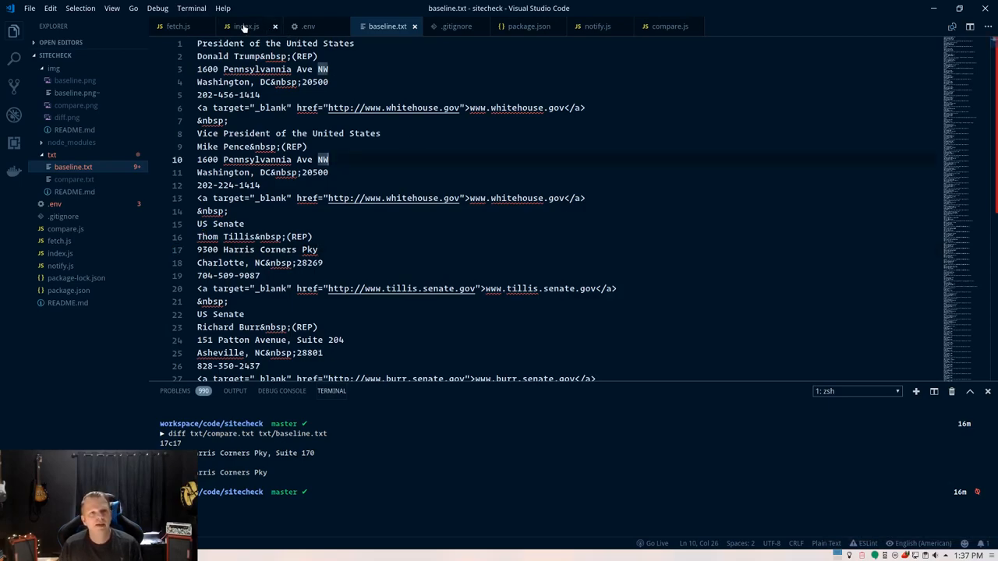
{"action": "left_click", "coordinate": [246, 26]}
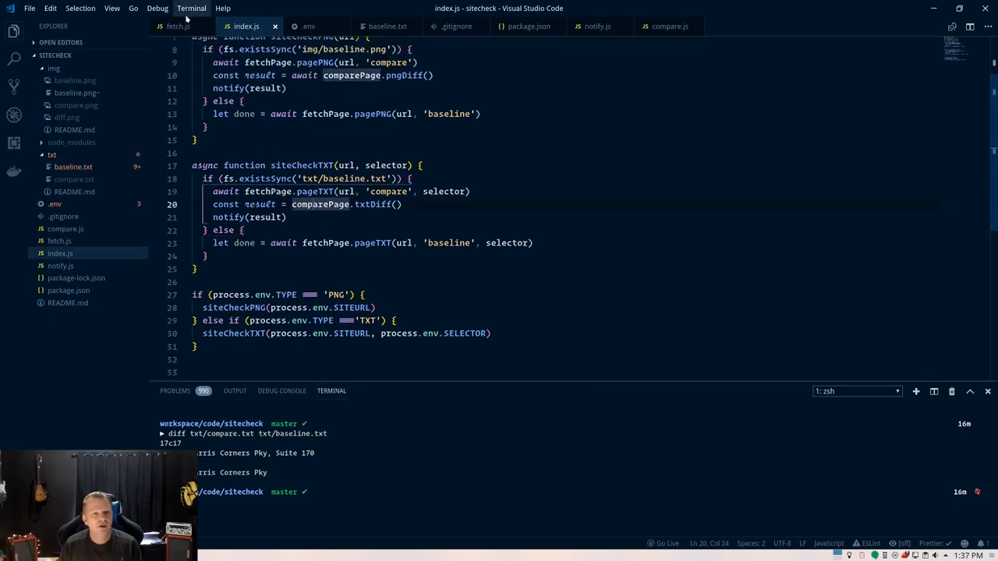
Review fetch.js's pageTXT function that joins scraped table cells into a text file.
{"action": "left_click", "coordinate": [178, 26]}
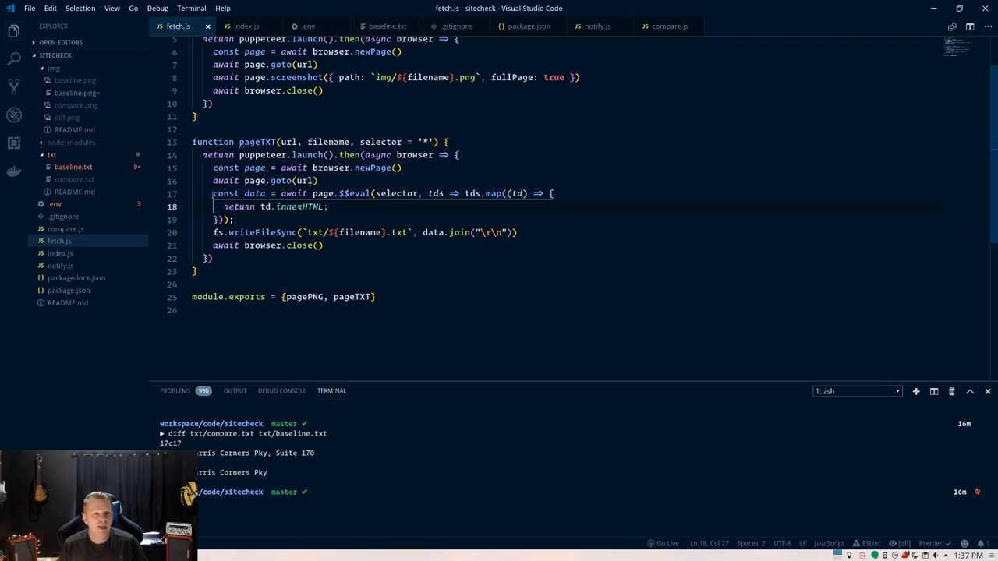
{"action": "left_click_drag", "start_coordinate": [212, 193], "coordinate": [234, 219]}
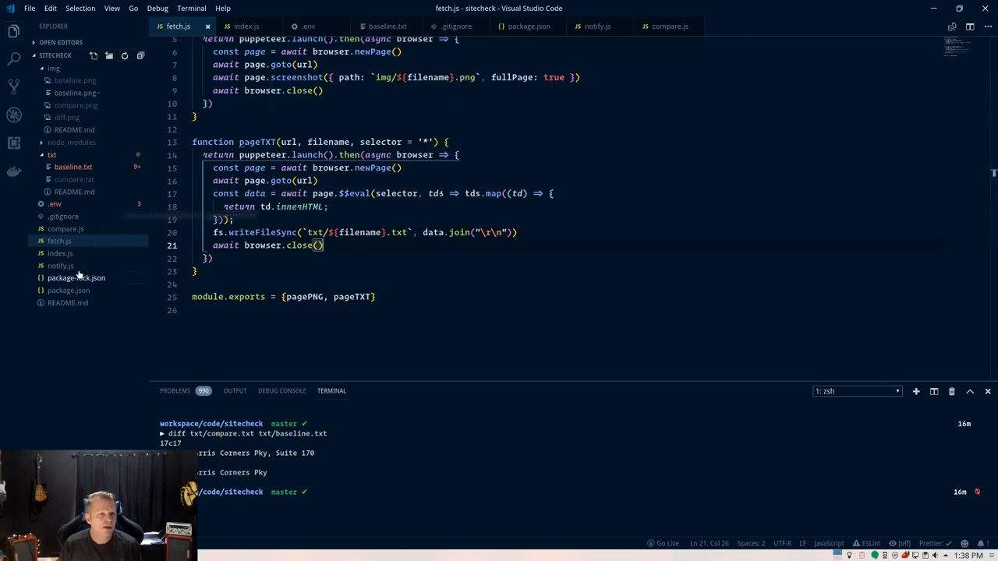
{"action": "left_click", "coordinate": [670, 25]}
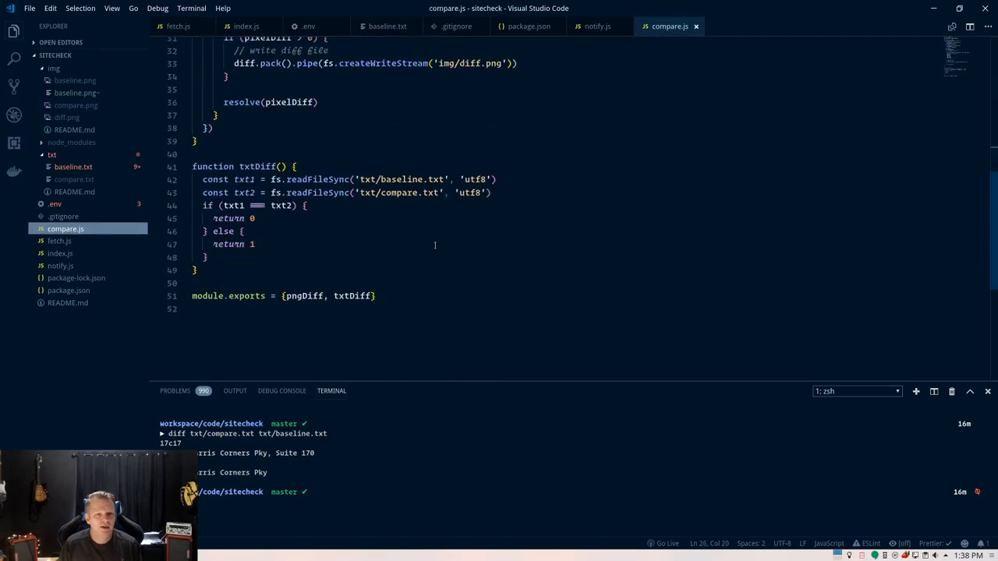
Review compare.js's txtDiff, which returns 0 for matching text files, else 1.
{"action": "left_click", "coordinate": [196, 141]}
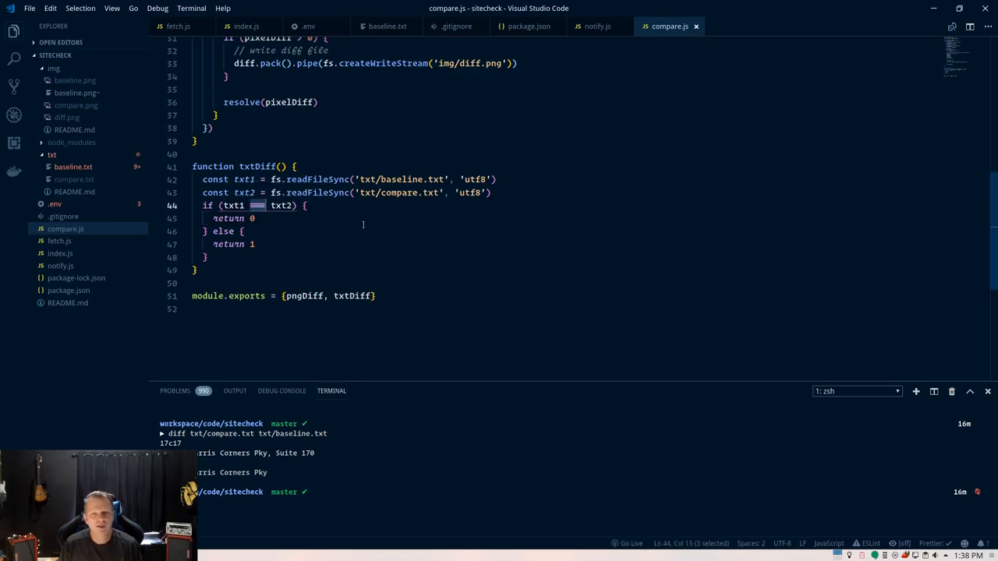
{"action": "left_click", "coordinate": [231, 231]}
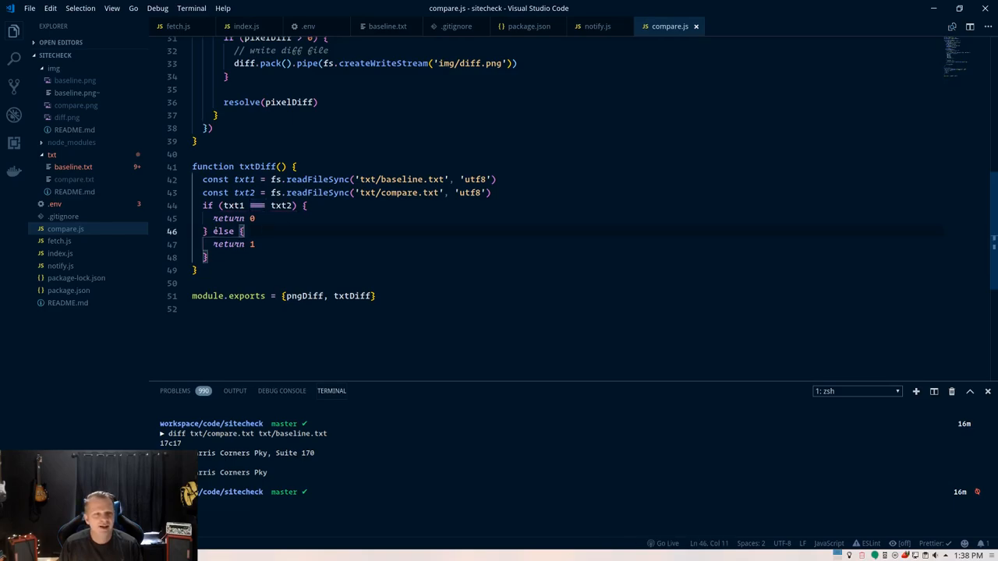